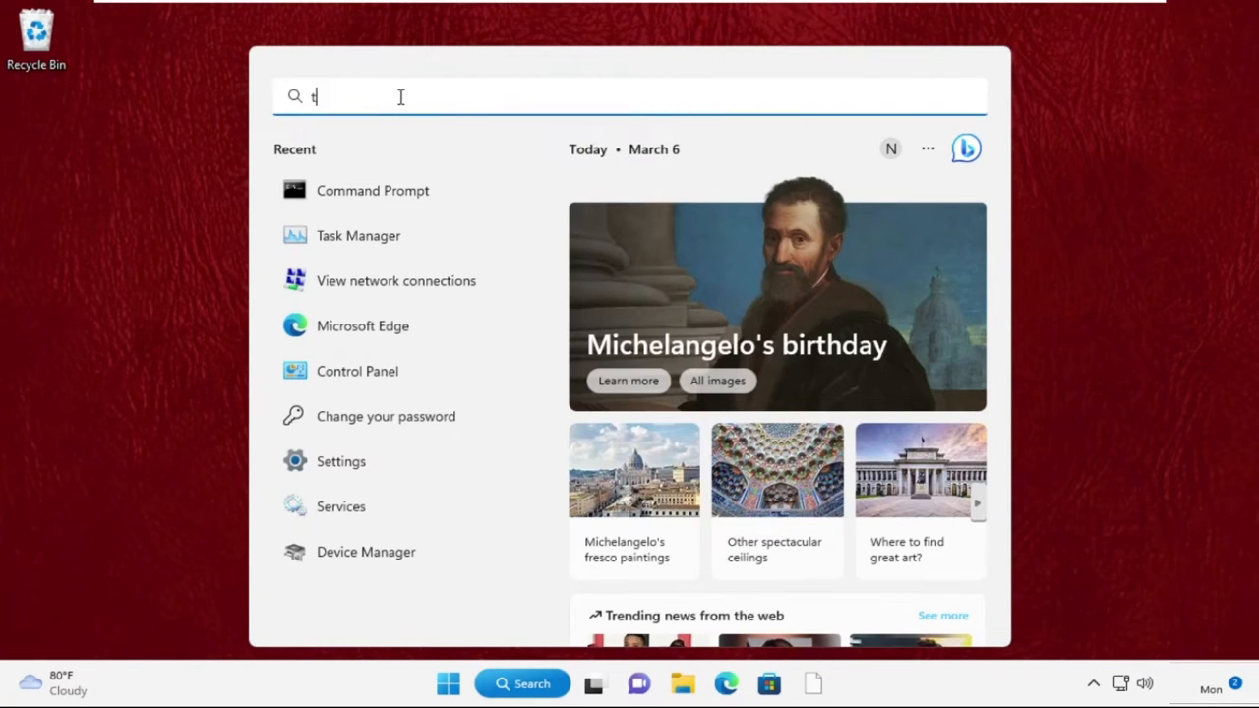
Step: Launch Task Manager from Windows search and bring up its Run new task dialog
{"action": "type", "text": "task manager"}
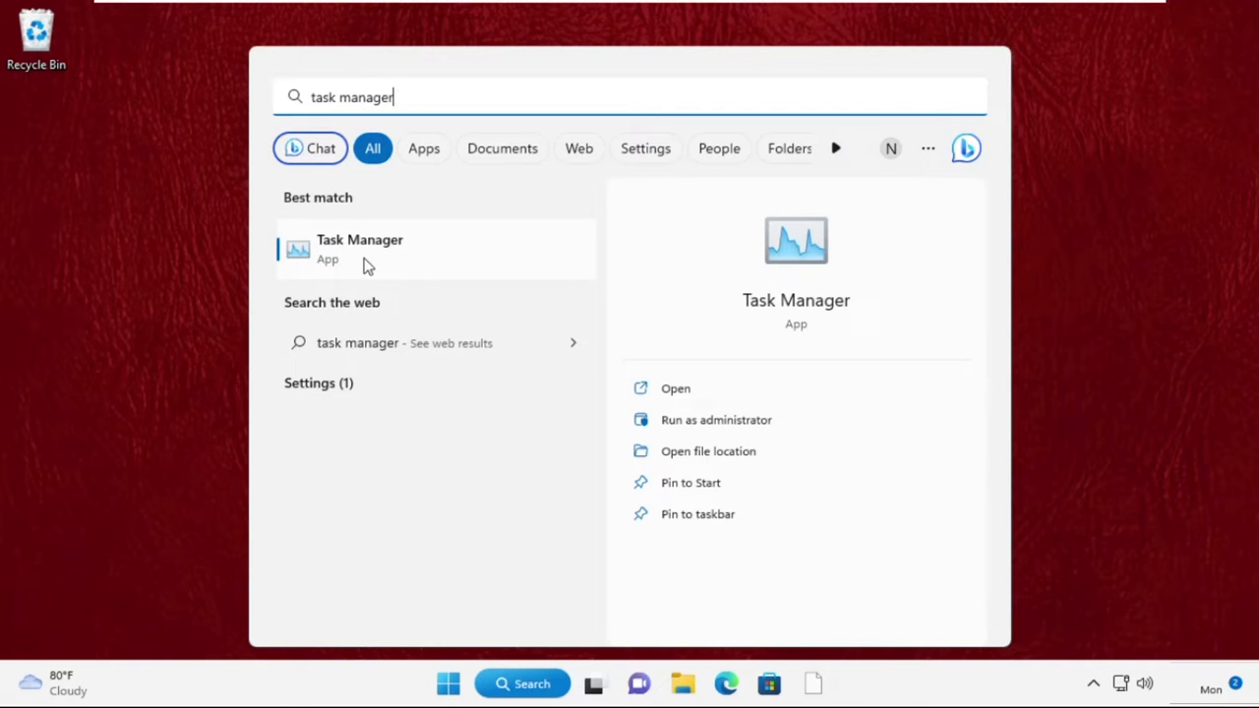
{"action": "left_click", "coordinate": [677, 387]}
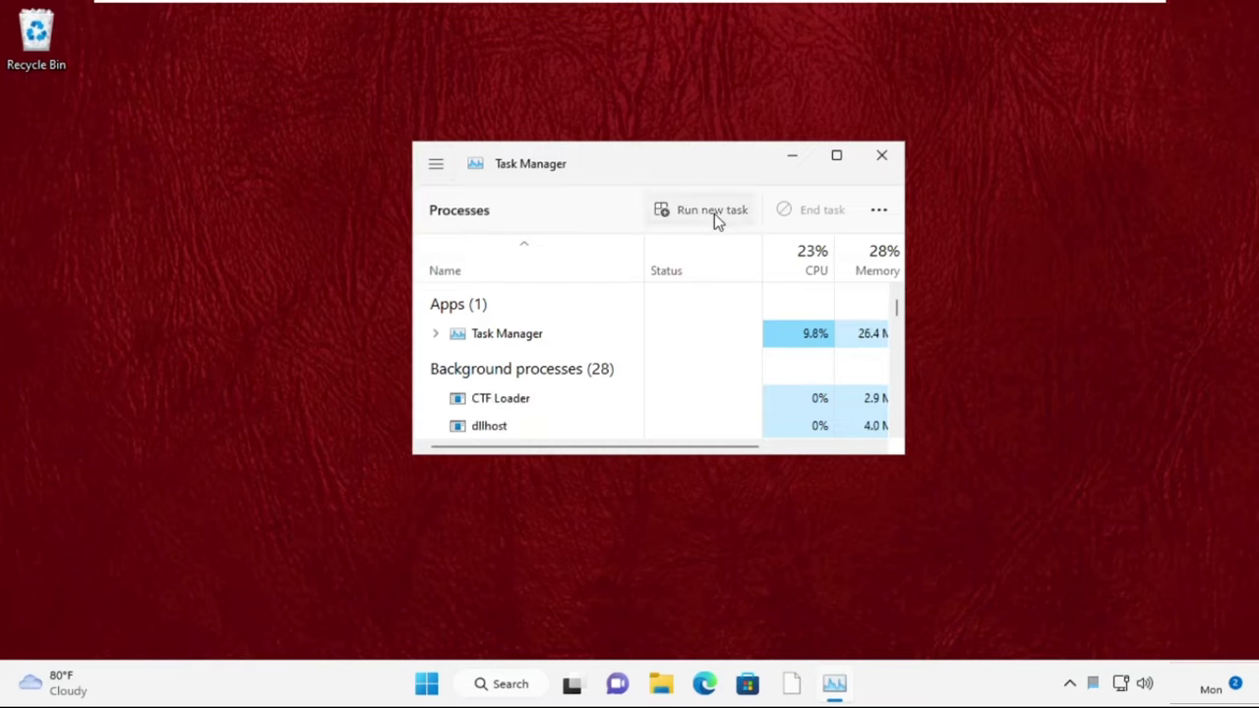
{"action": "left_click", "coordinate": [712, 208]}
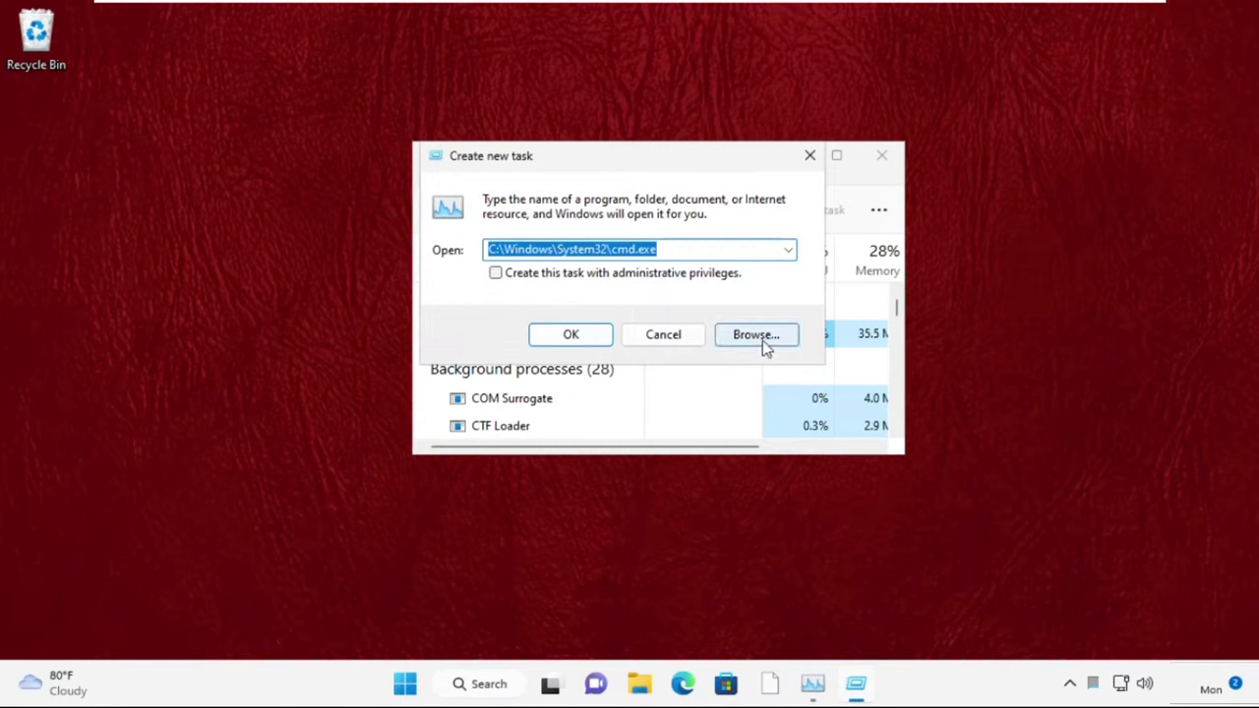
Step: Browse for the program file into C:\Windows\System32
{"action": "left_click", "coordinate": [755, 334]}
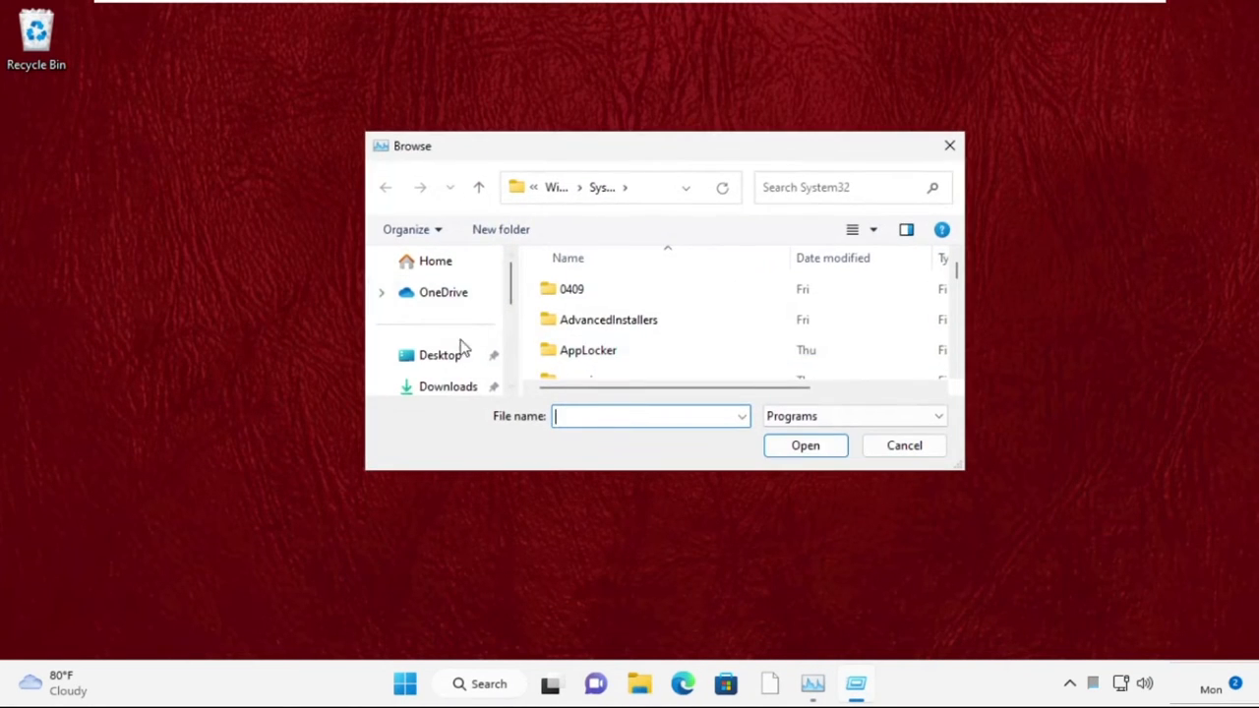
{"action": "left_click", "coordinate": [439, 354]}
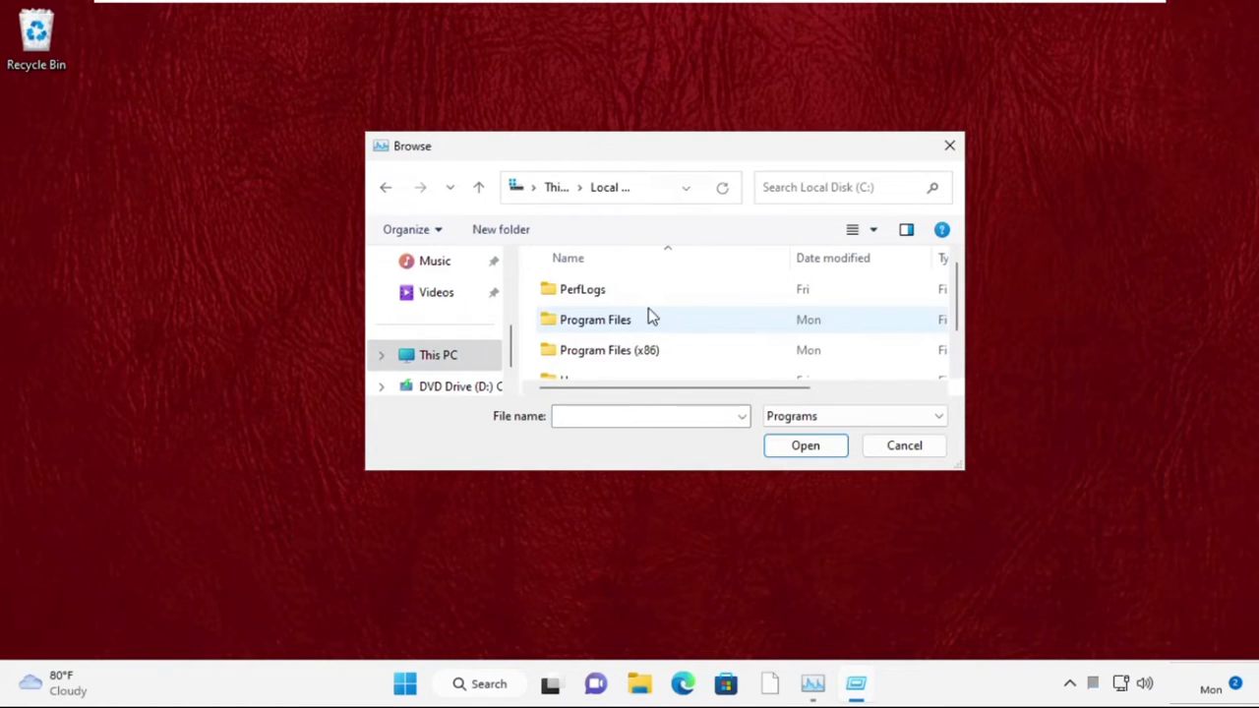
{"action": "scroll", "scroll_direction": "down", "scroll_amount": 3}
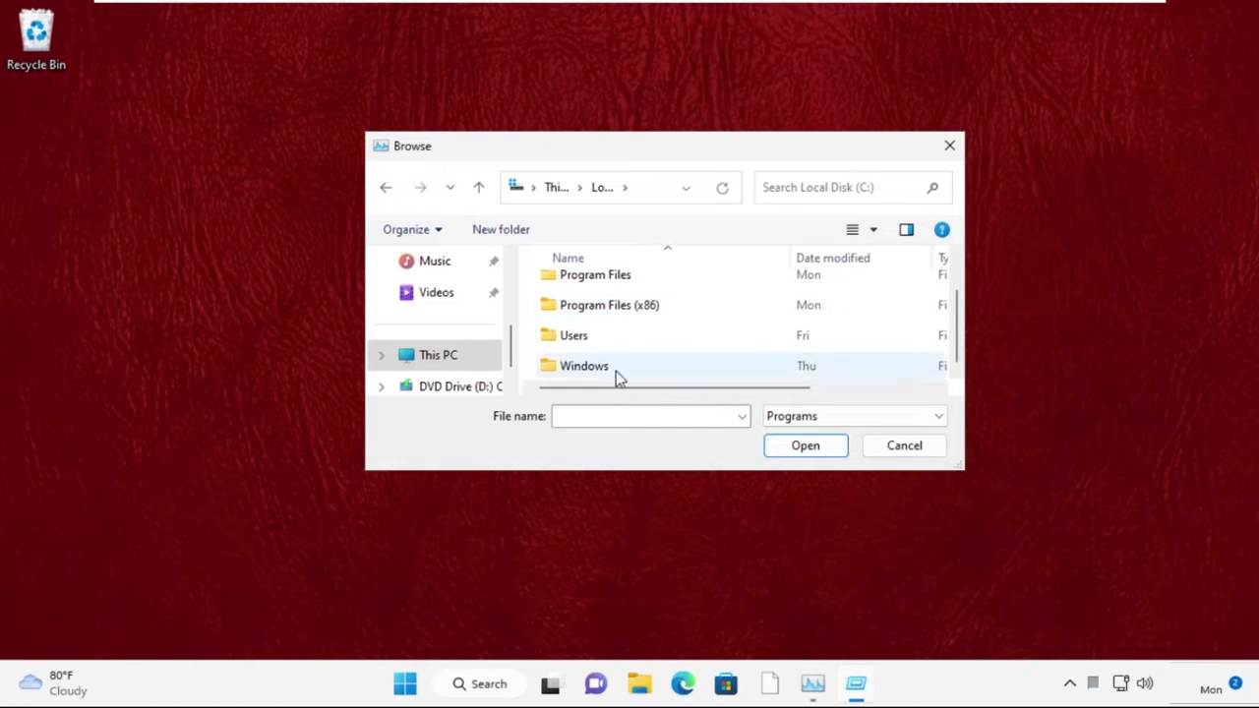
{"action": "double_click", "coordinate": [584, 364]}
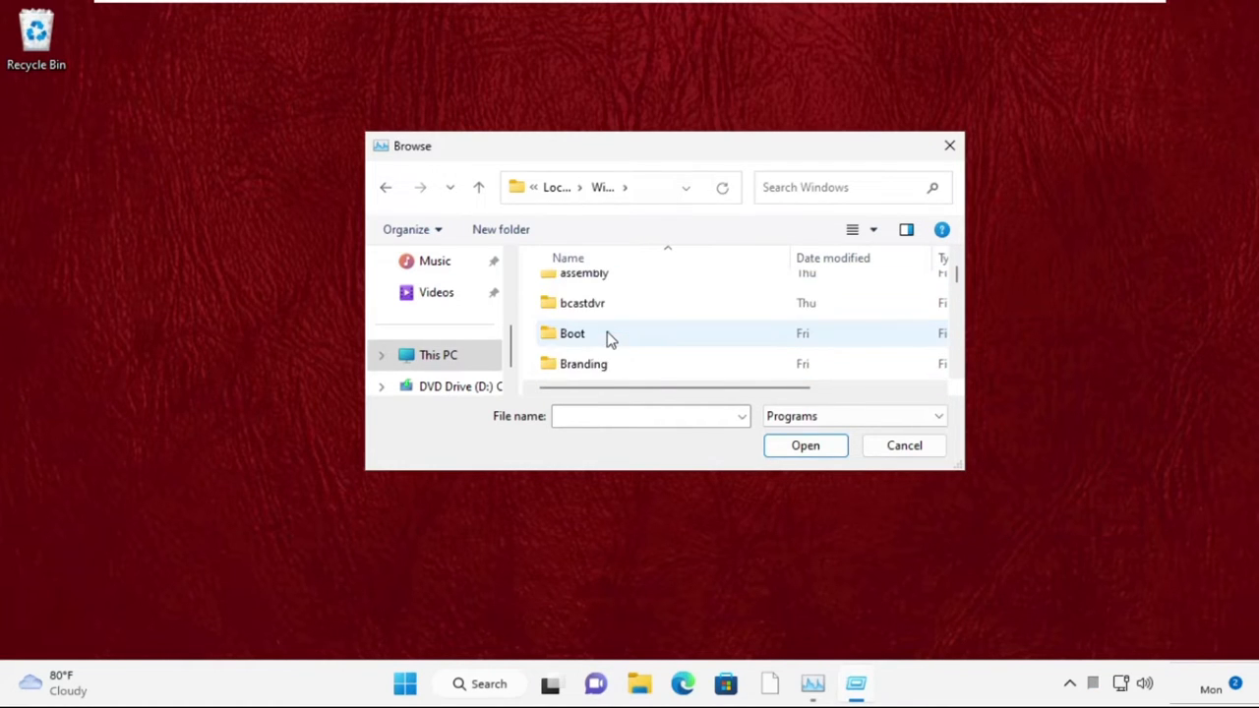
{"action": "scroll", "scroll_direction": "down", "scroll_amount": 3}
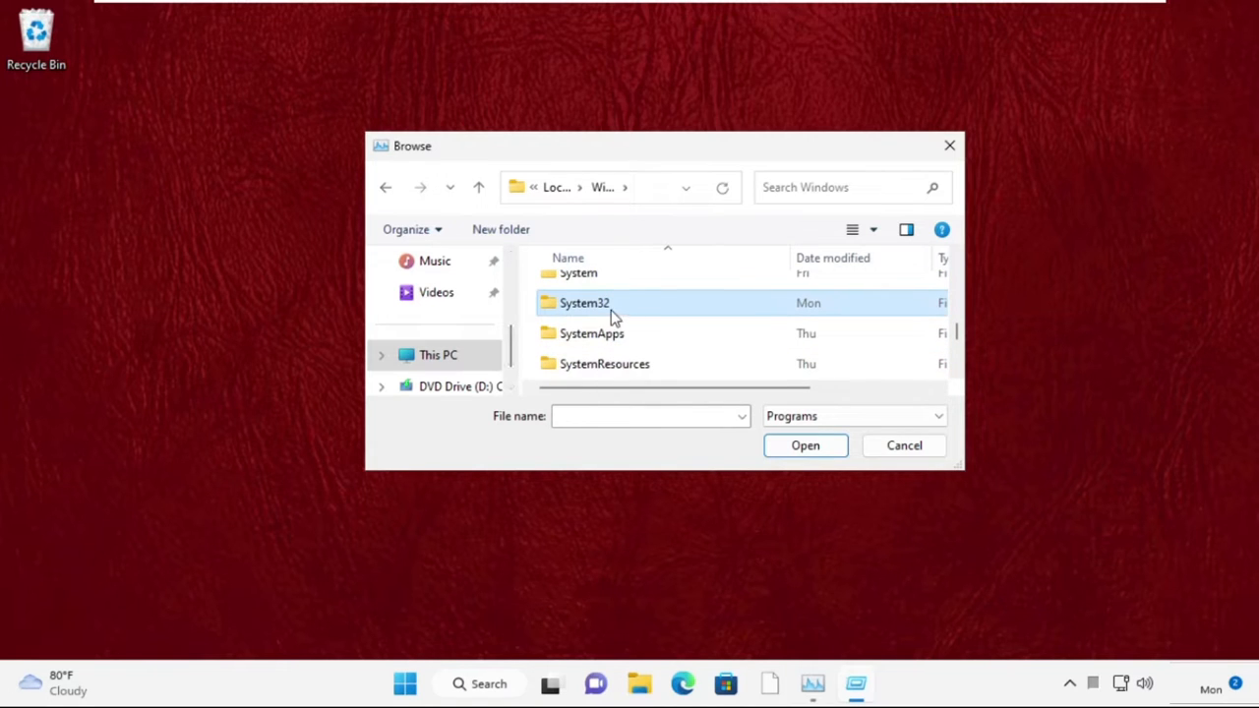
{"action": "double_click", "coordinate": [584, 303]}
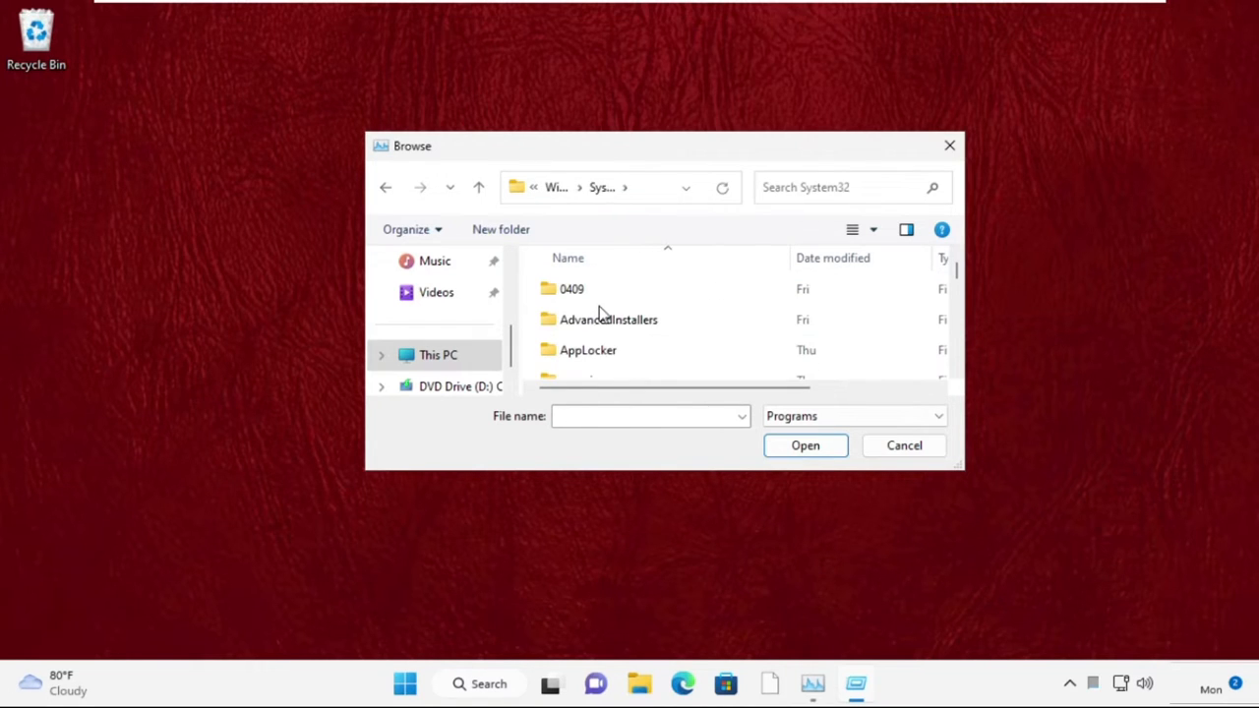
Step: Choose cmd as the task and run it with administrator privileges
{"action": "type", "text": "change"}
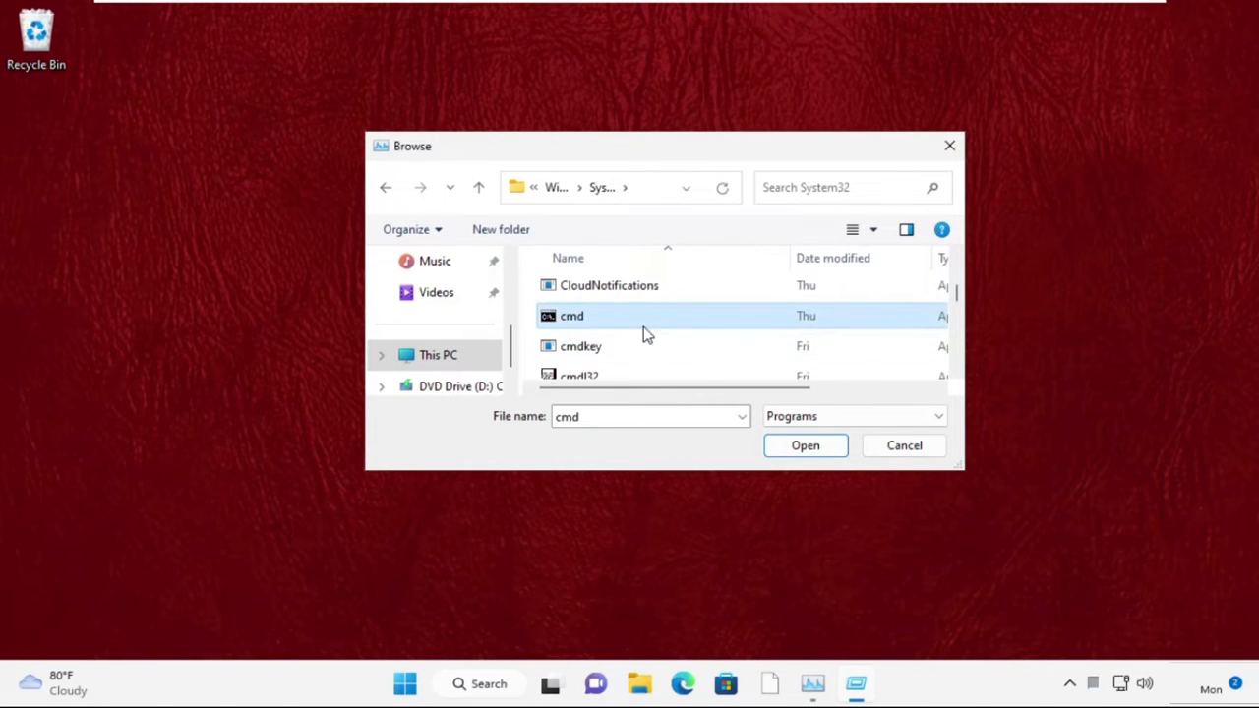
{"action": "left_click", "coordinate": [804, 444]}
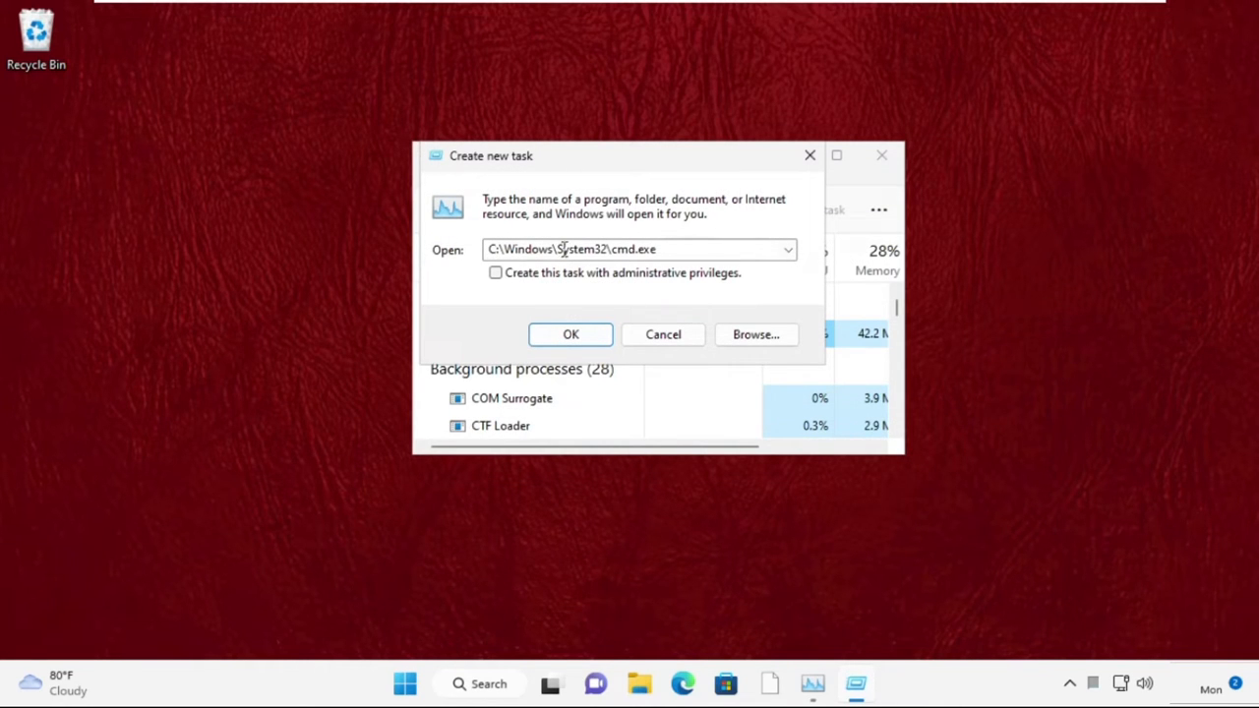
{"action": "mouse_move", "coordinate": [501, 285]}
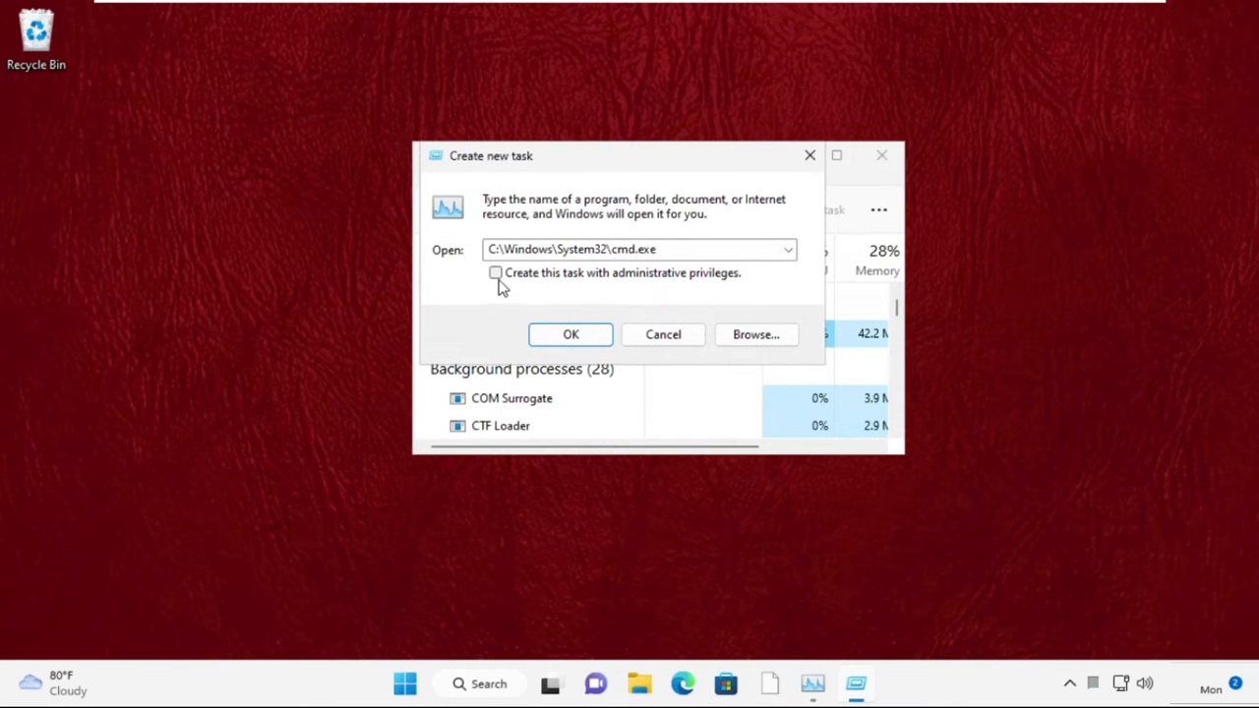
{"action": "left_click", "coordinate": [571, 334]}
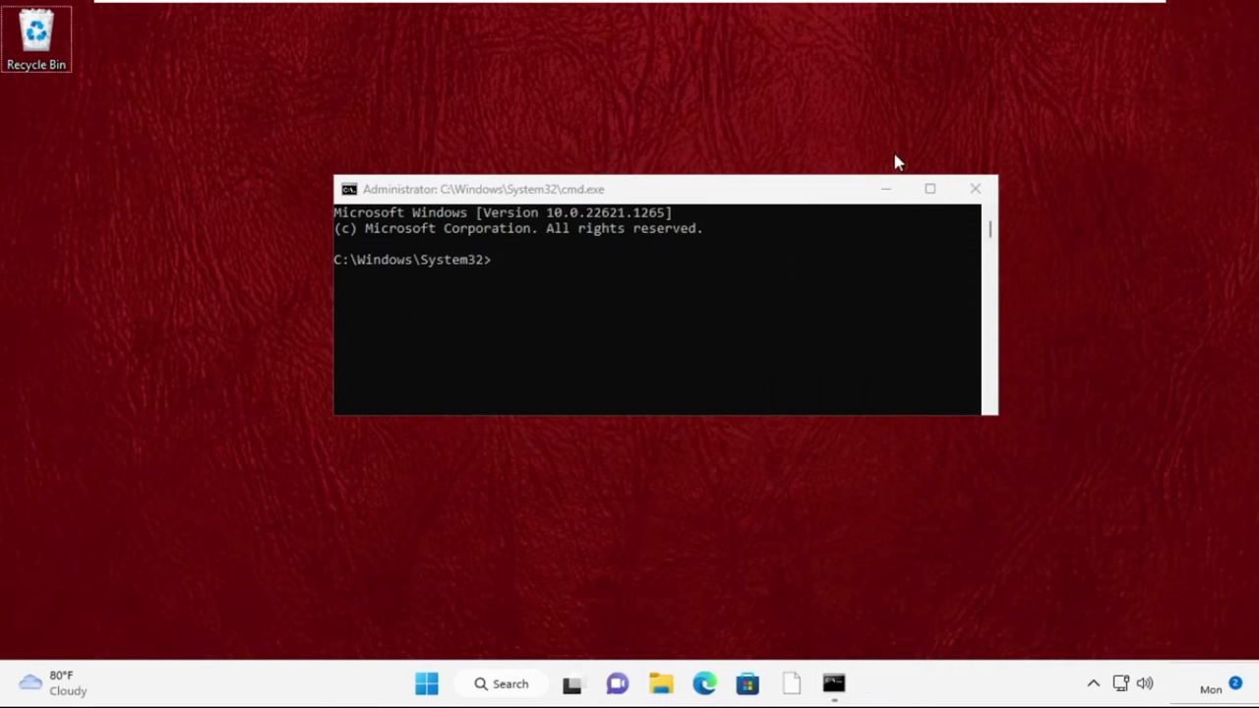
{"action": "mouse_move", "coordinate": [520, 283]}
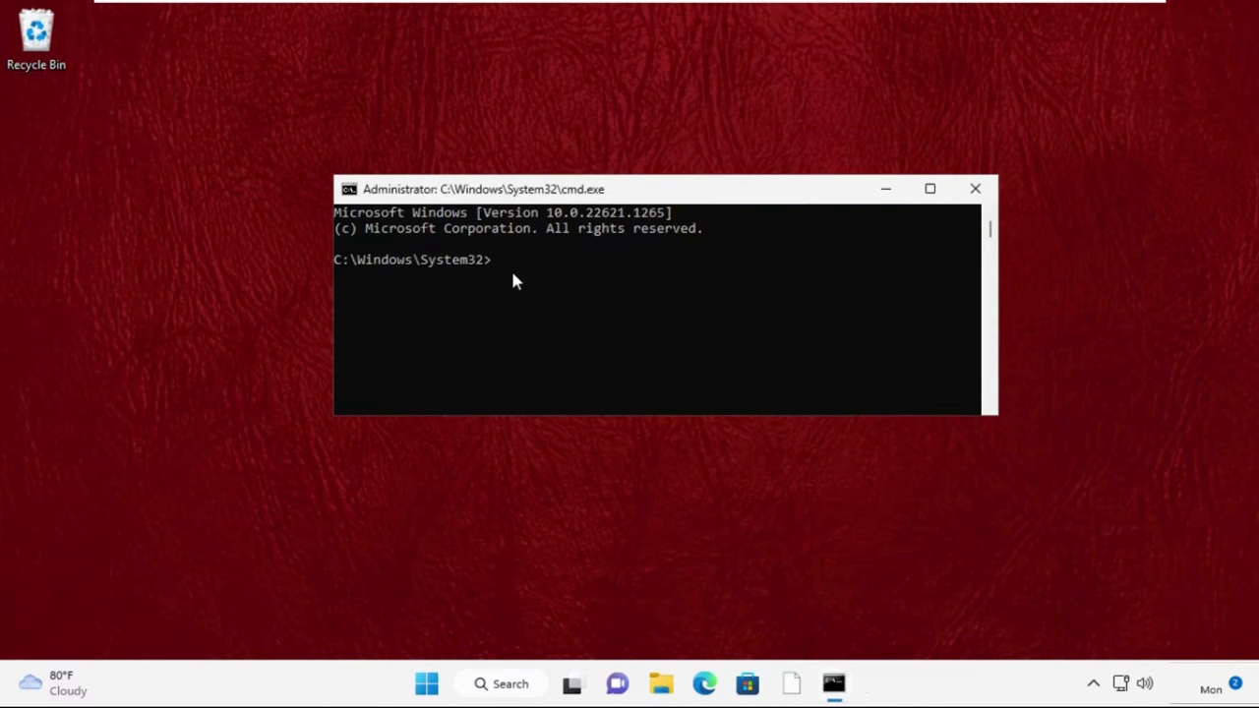
Step: Run sfc /scanfile=c:\windows\system32\ieframe.dll, which reports no integrity violations
{"action": "type", "text": "sfc /"}
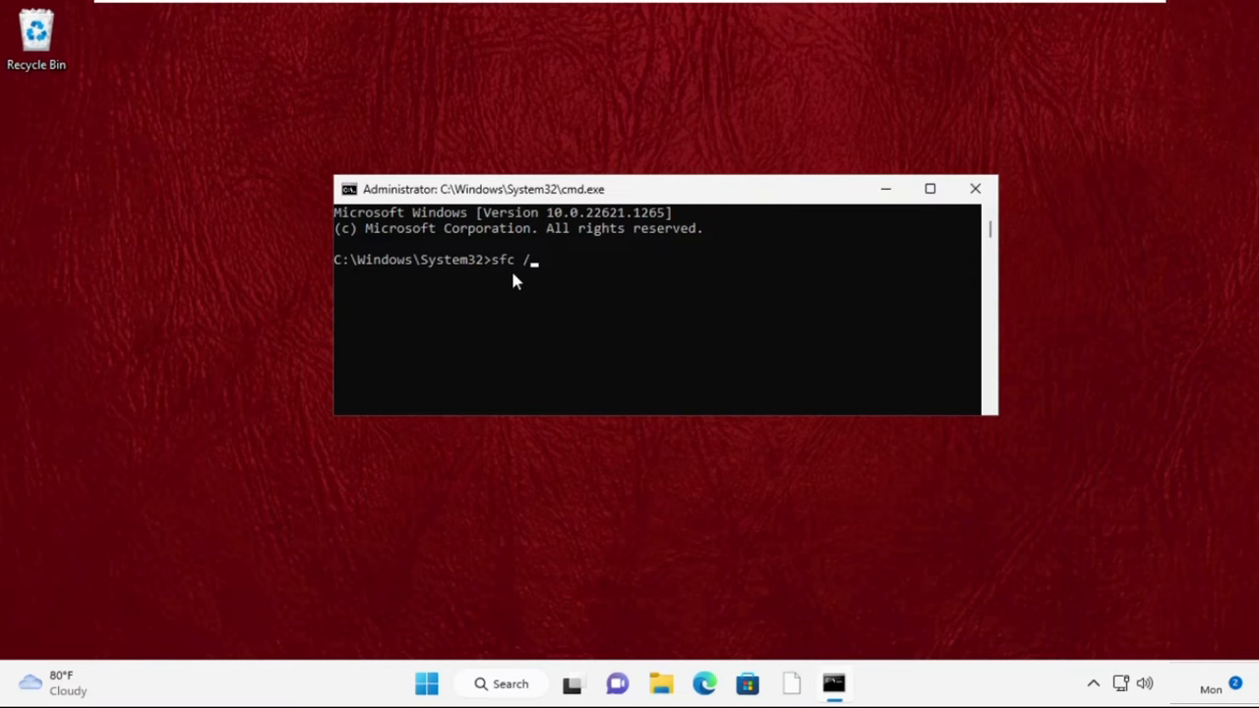
{"action": "type", "text": "scanfile=c"}
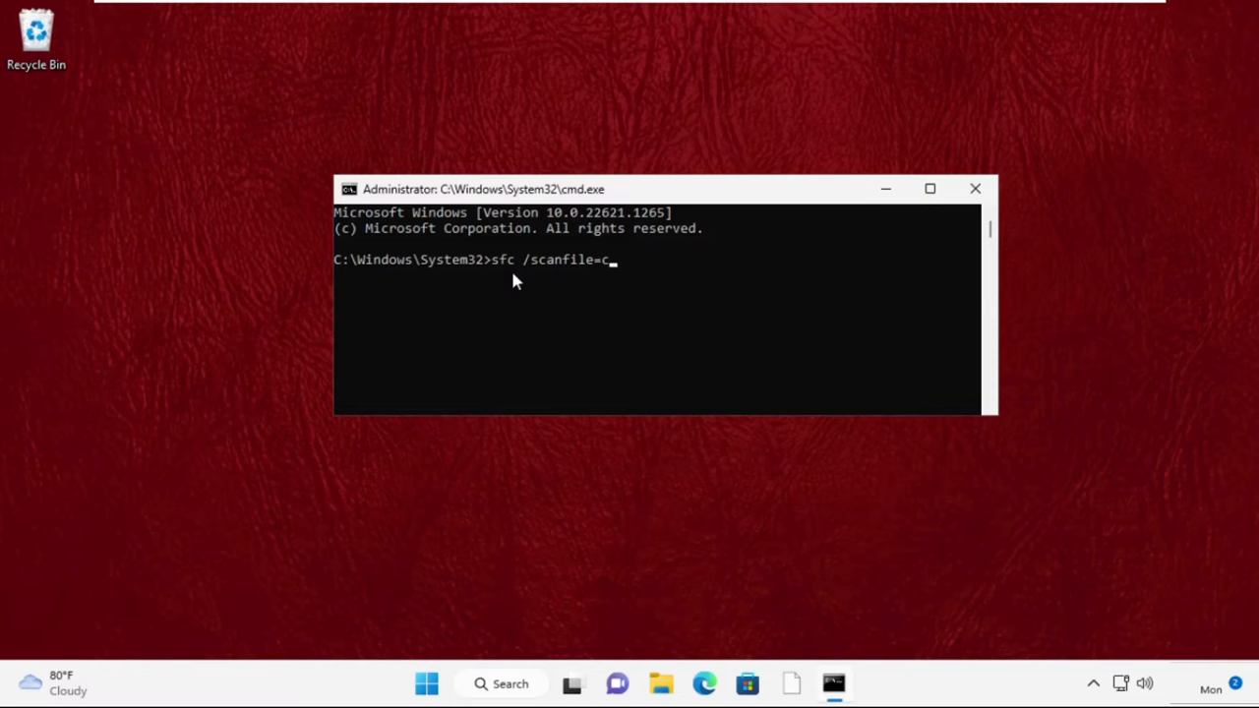
{"action": "type", "text": ":\\"}
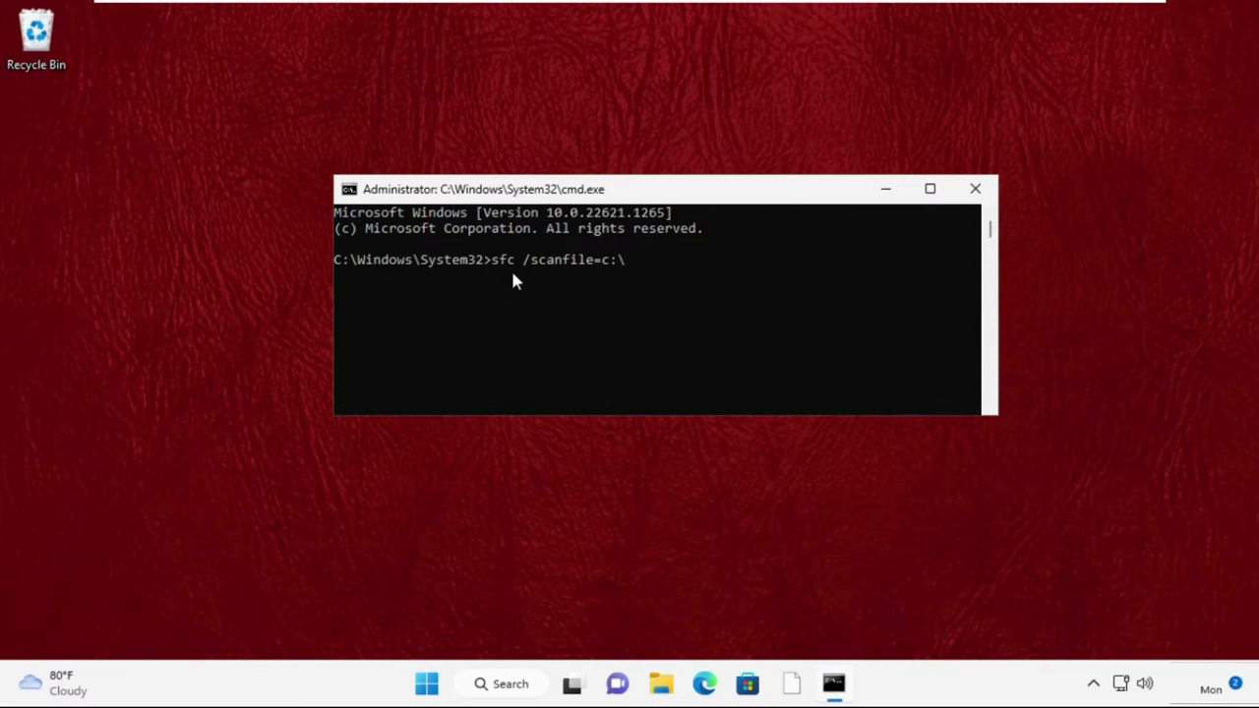
{"action": "type", "text": "windows\\system32"}
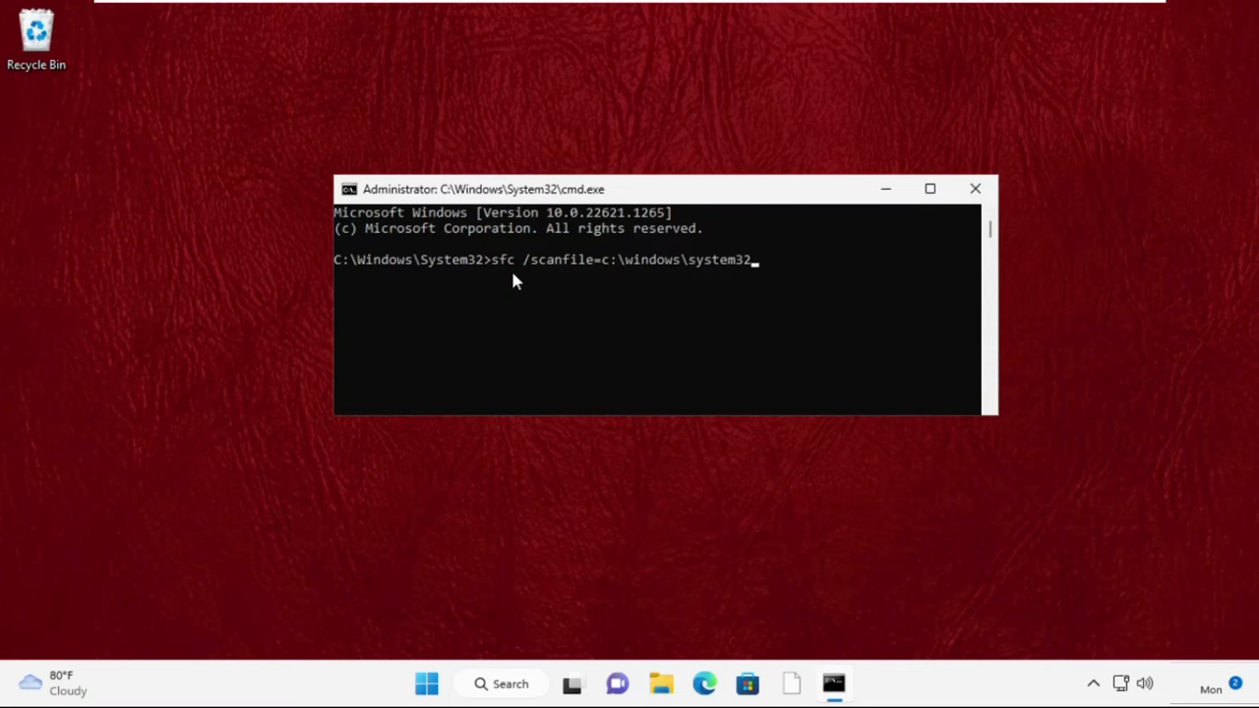
{"action": "type", "text": "\\iefra"}
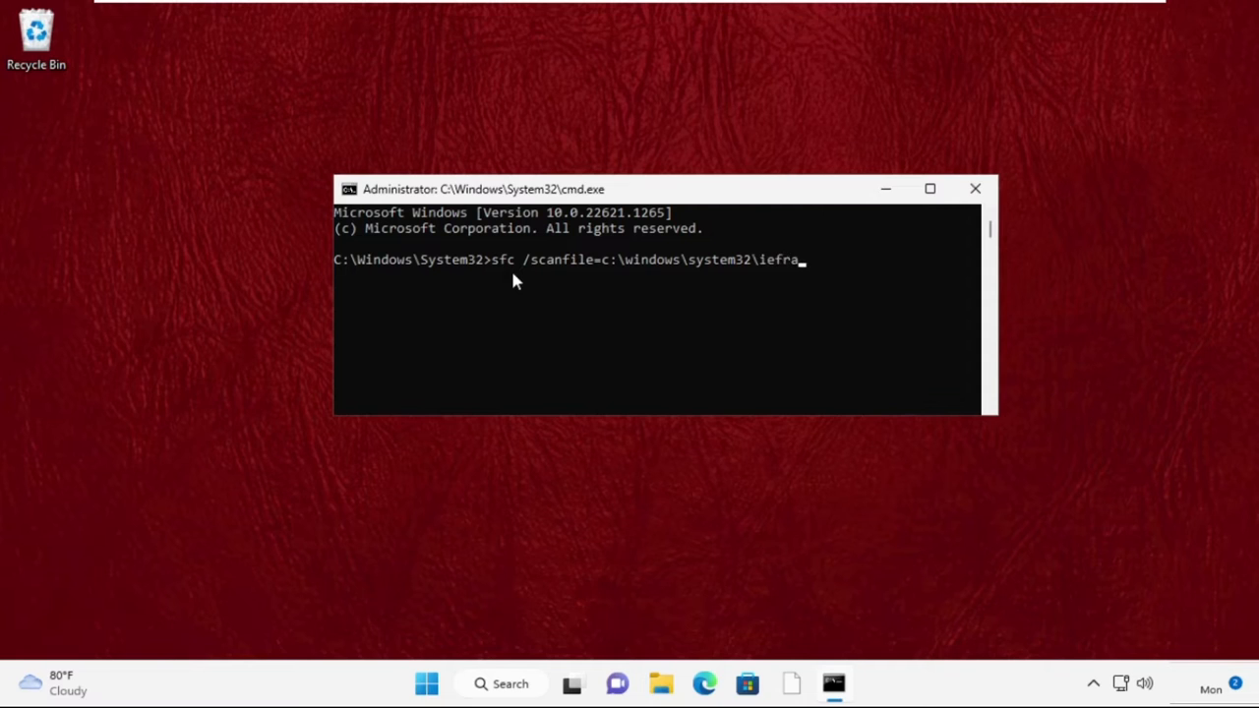
{"action": "key", "text": "Return"}
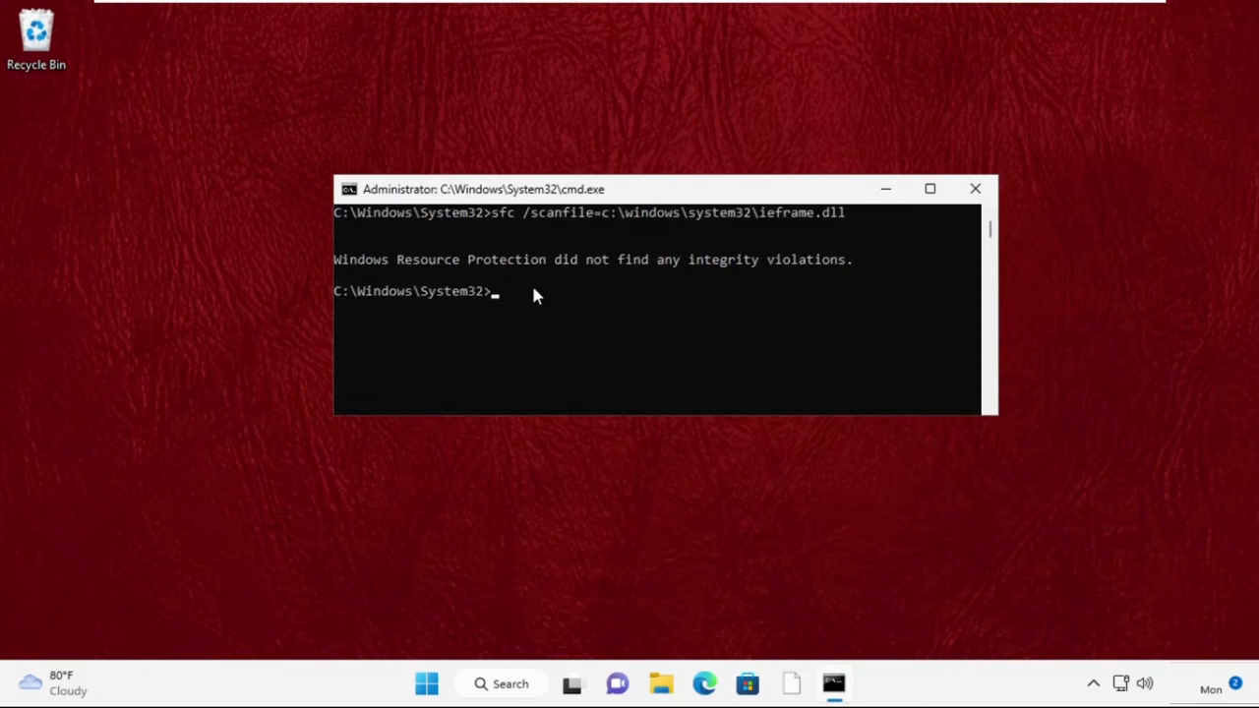
Step: Run sfc /verifyfile=c:\windows\system32\ieframe.dll, which also reports no integrity violations
{"action": "type", "text": "sfc /"}
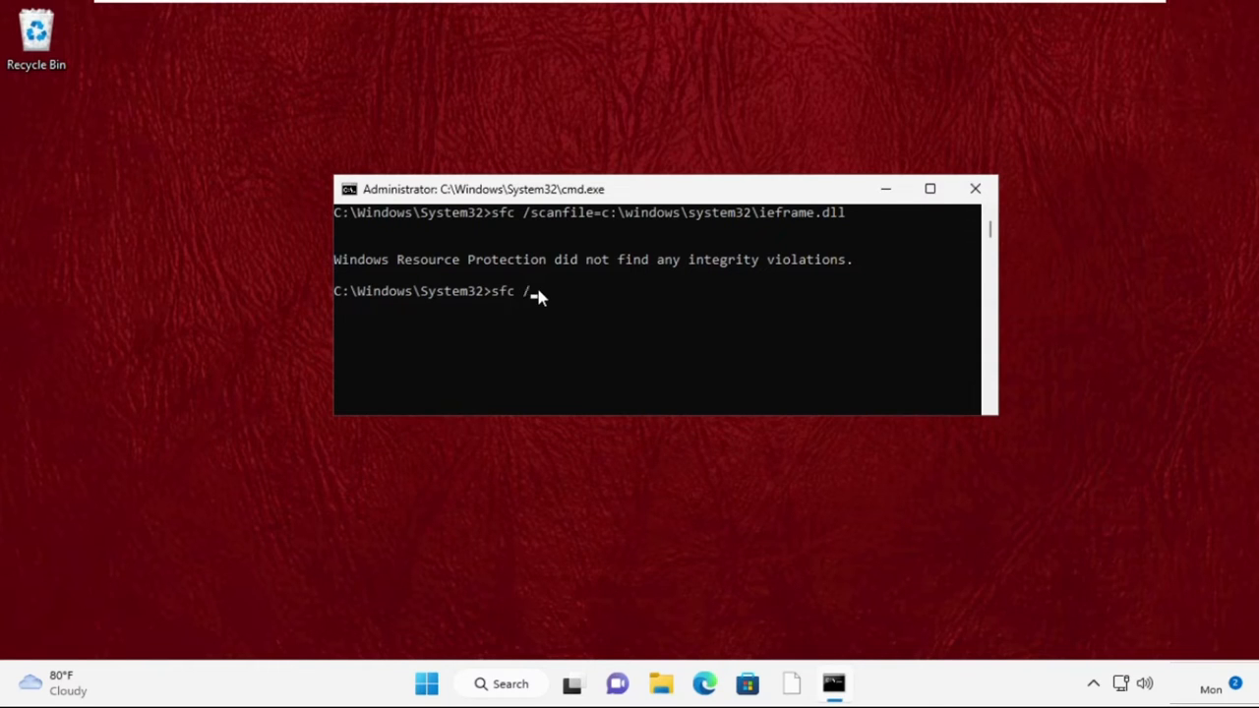
{"action": "type", "text": "verify"}
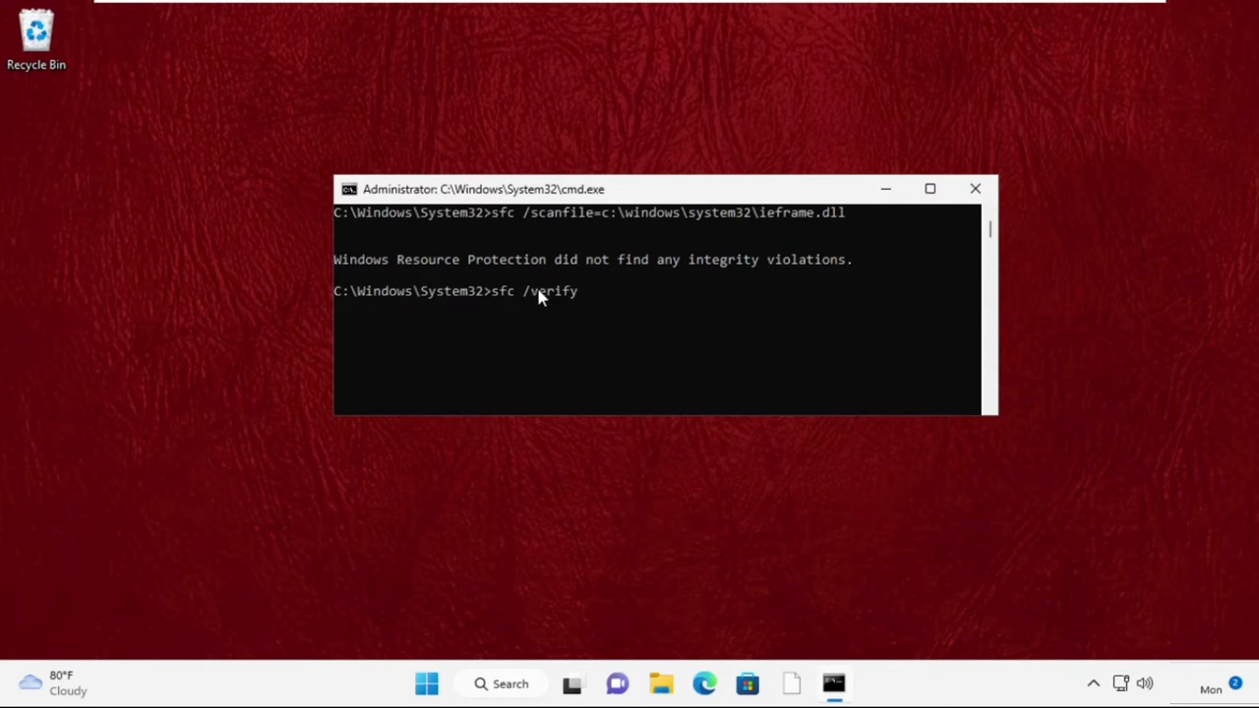
{"action": "type", "text": "file=c:\\windows\\"}
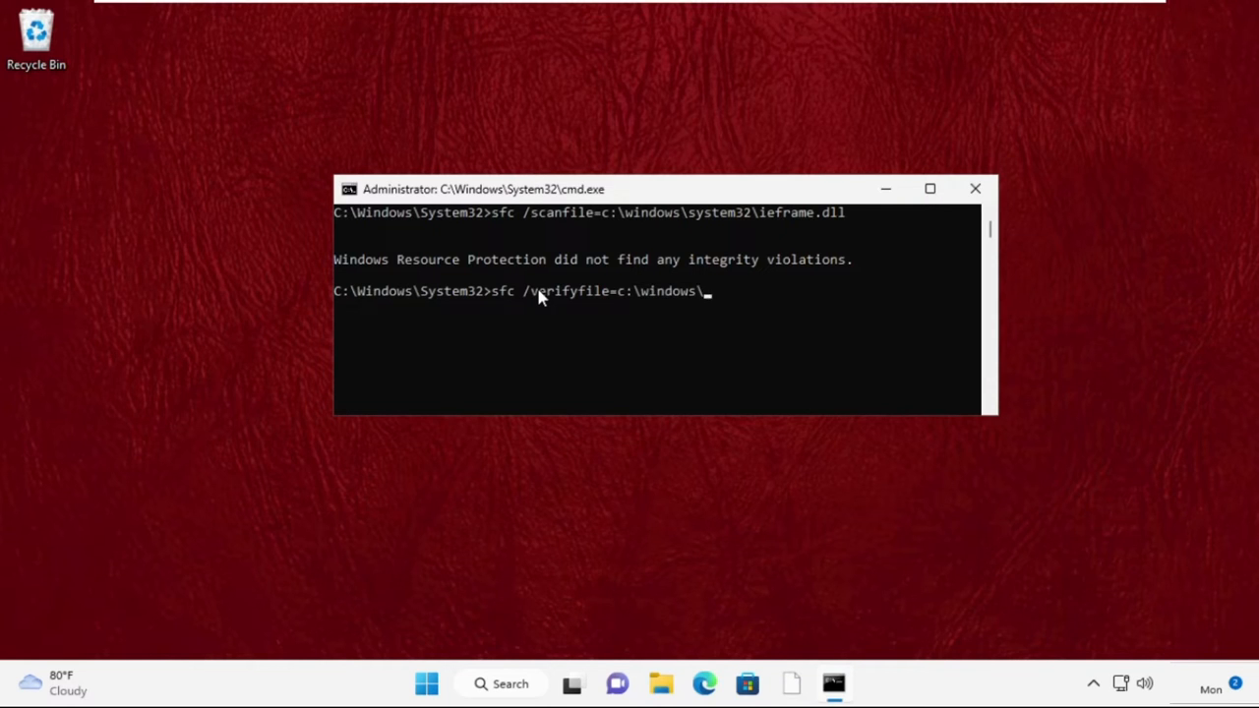
{"action": "type", "text": "system32\\ieframe.dll"}
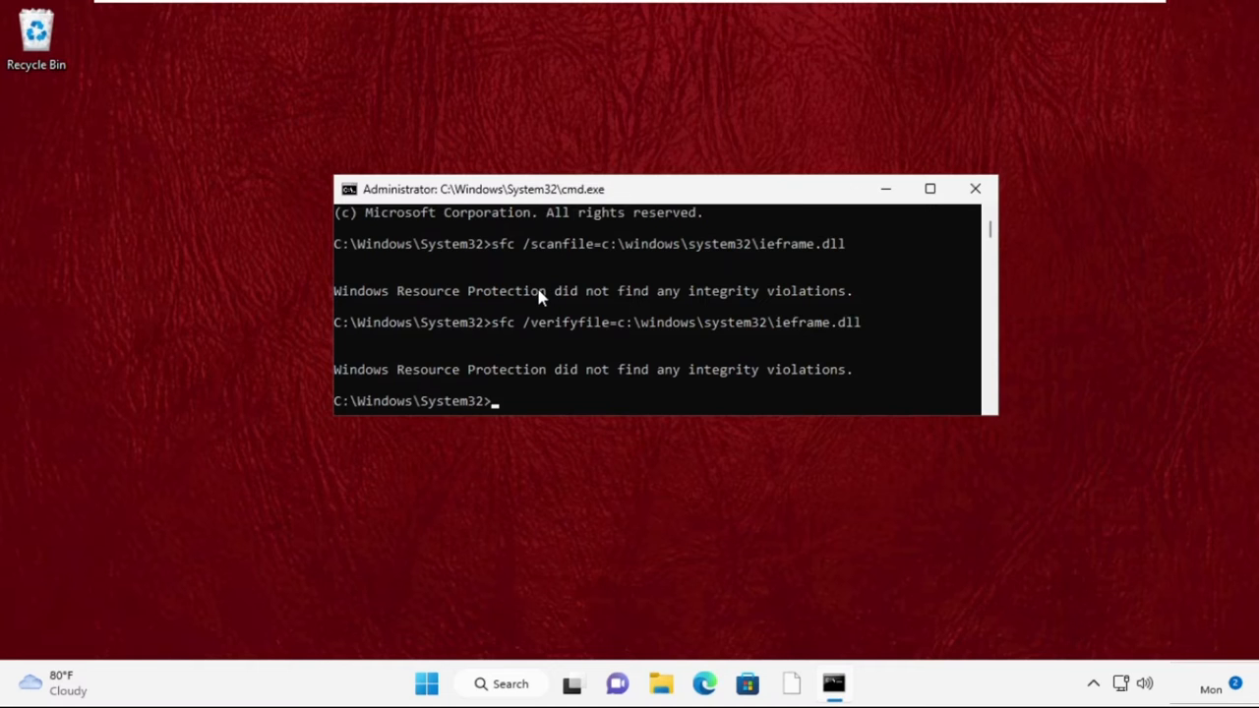
{"action": "type", "text": "e"}
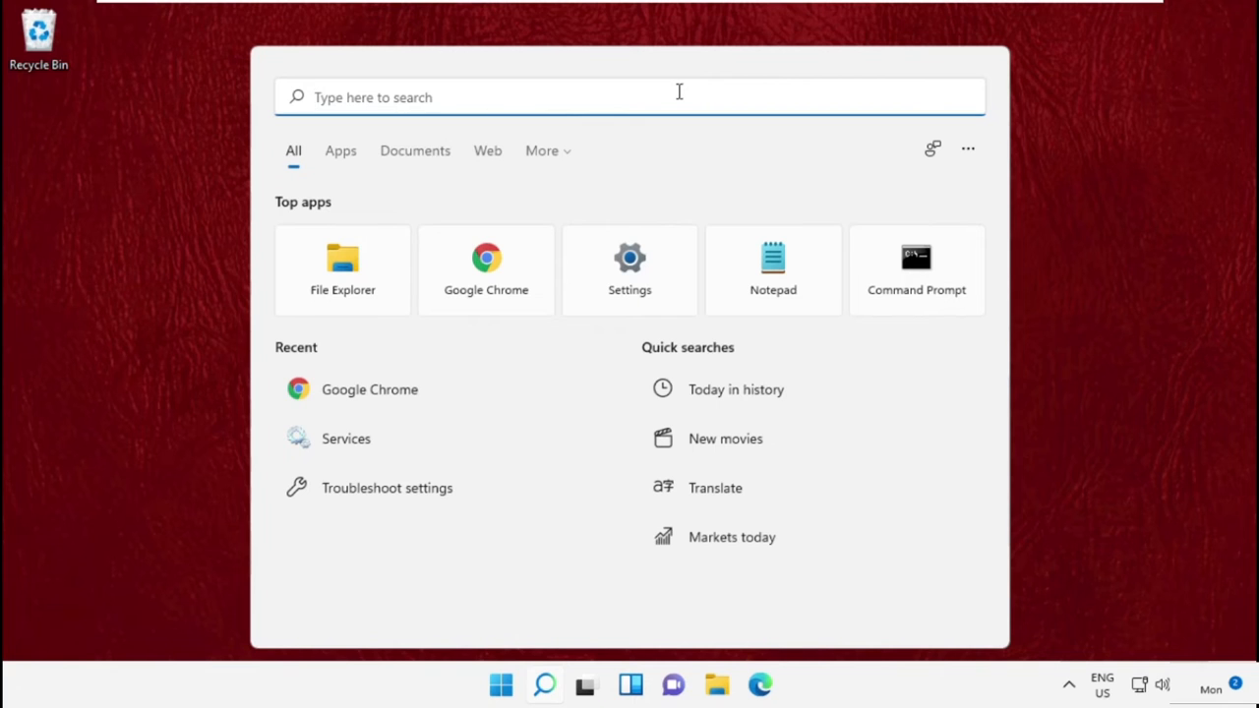
Step: Search Windows for 'Advanced System Settings' to reach System Properties' Advanced tab
{"action": "type", "text": "Advanced System S"}
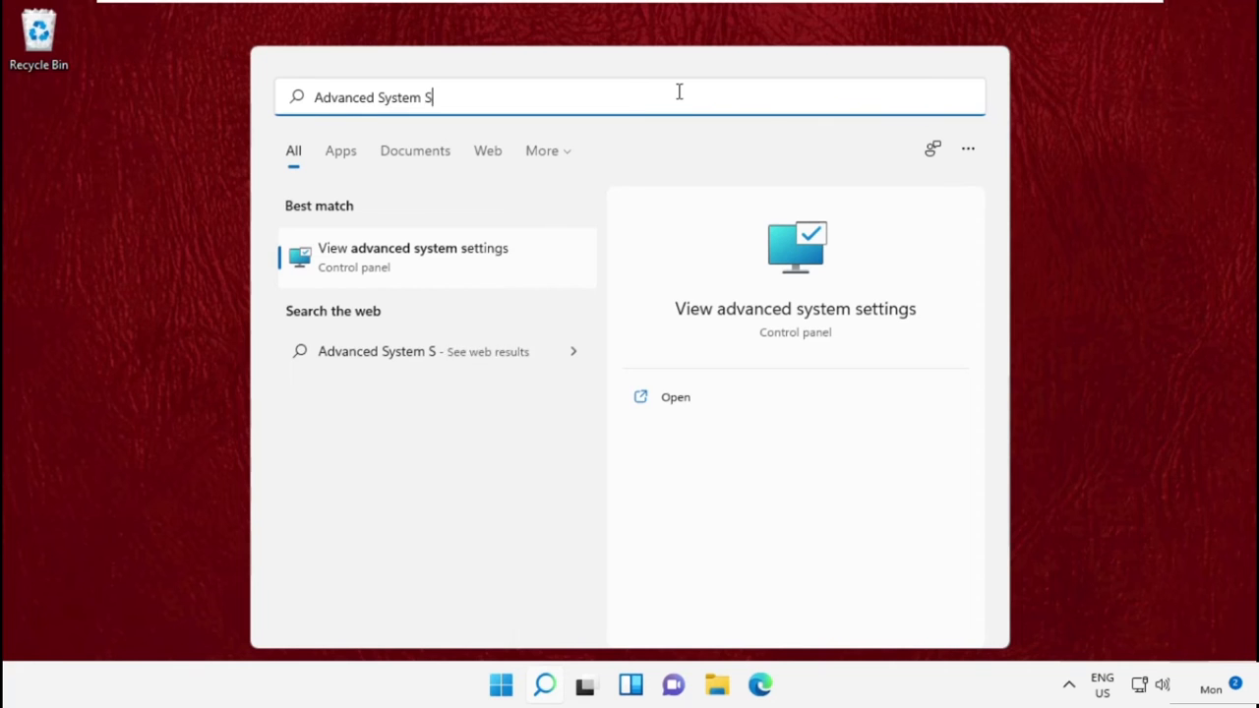
{"action": "type", "text": "ettings"}
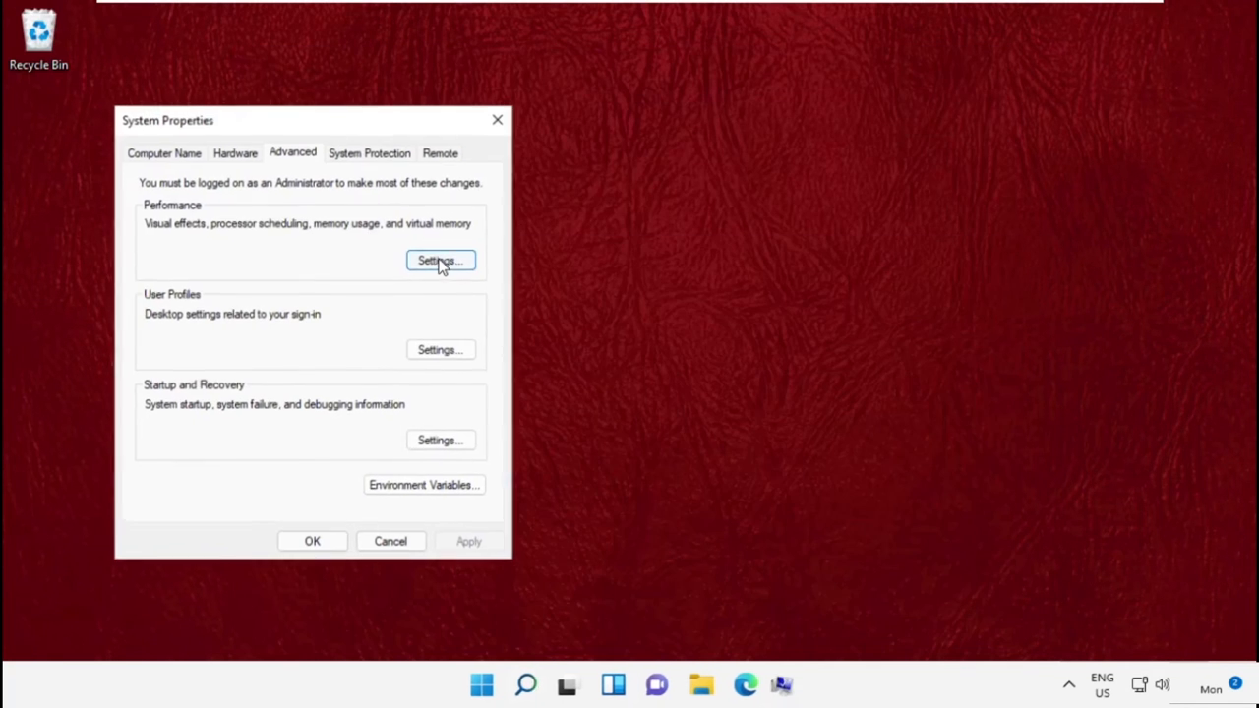
Step: In Performance Options' DEP tab, turn on DEP for all programs except chosen ones and begin adding an exception
{"action": "left_click_drag", "start_coordinate": [167, 120], "coordinate": [413, 153]}
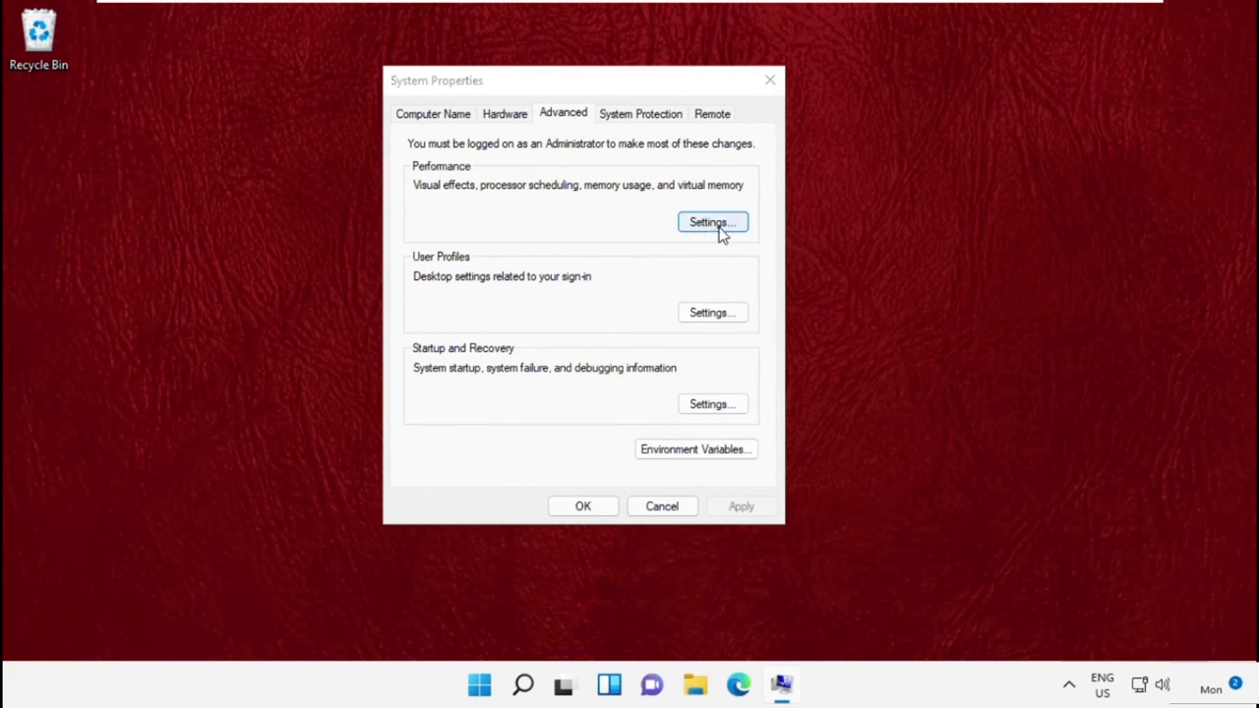
{"action": "left_click", "coordinate": [712, 220]}
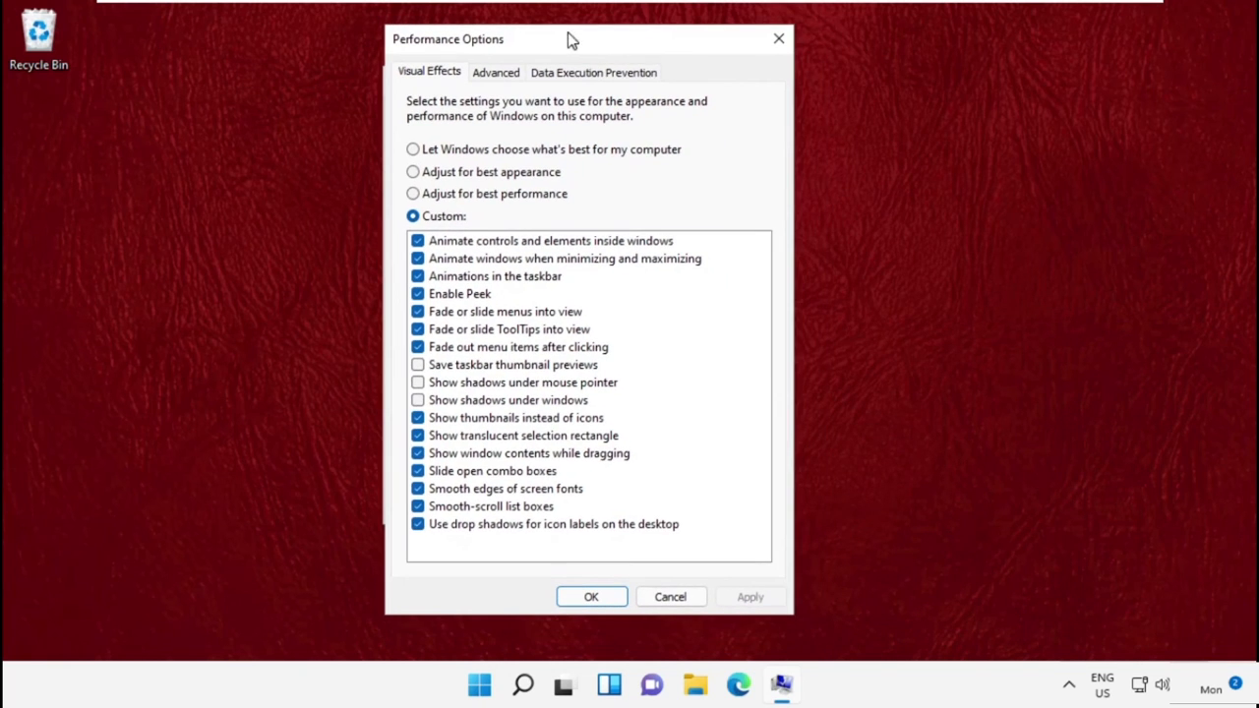
{"action": "left_click", "coordinate": [594, 71]}
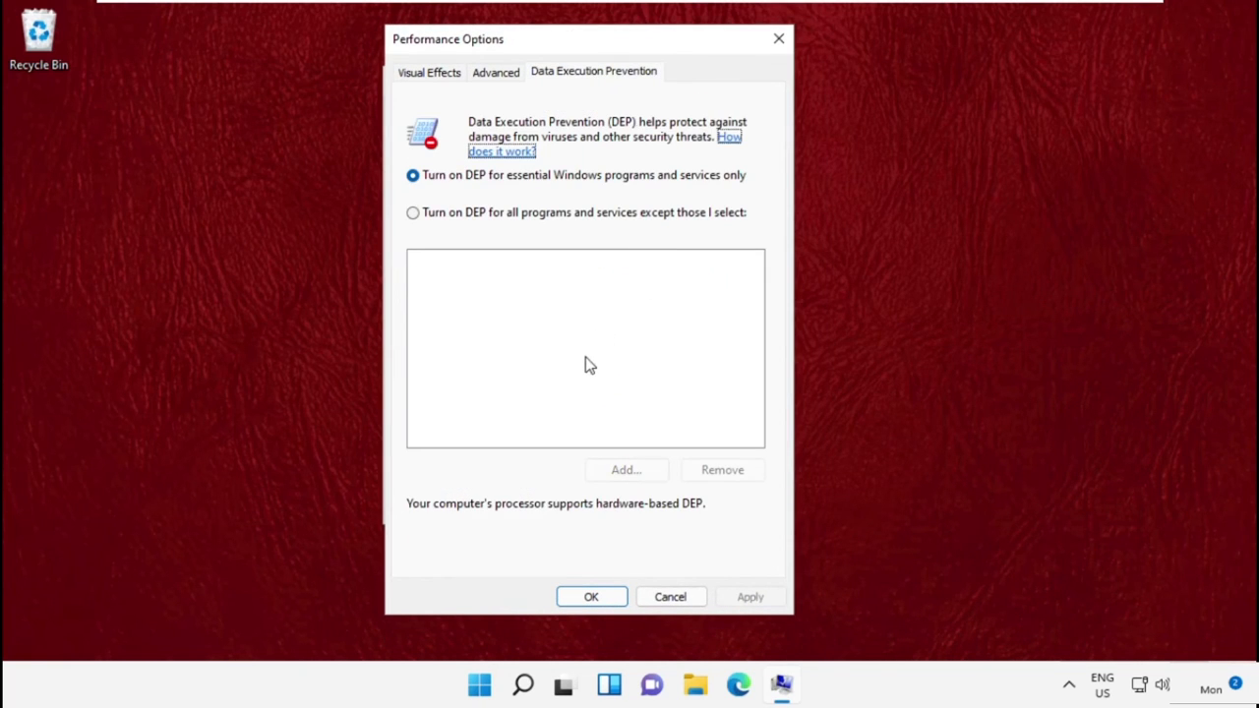
{"action": "left_click", "coordinate": [413, 212]}
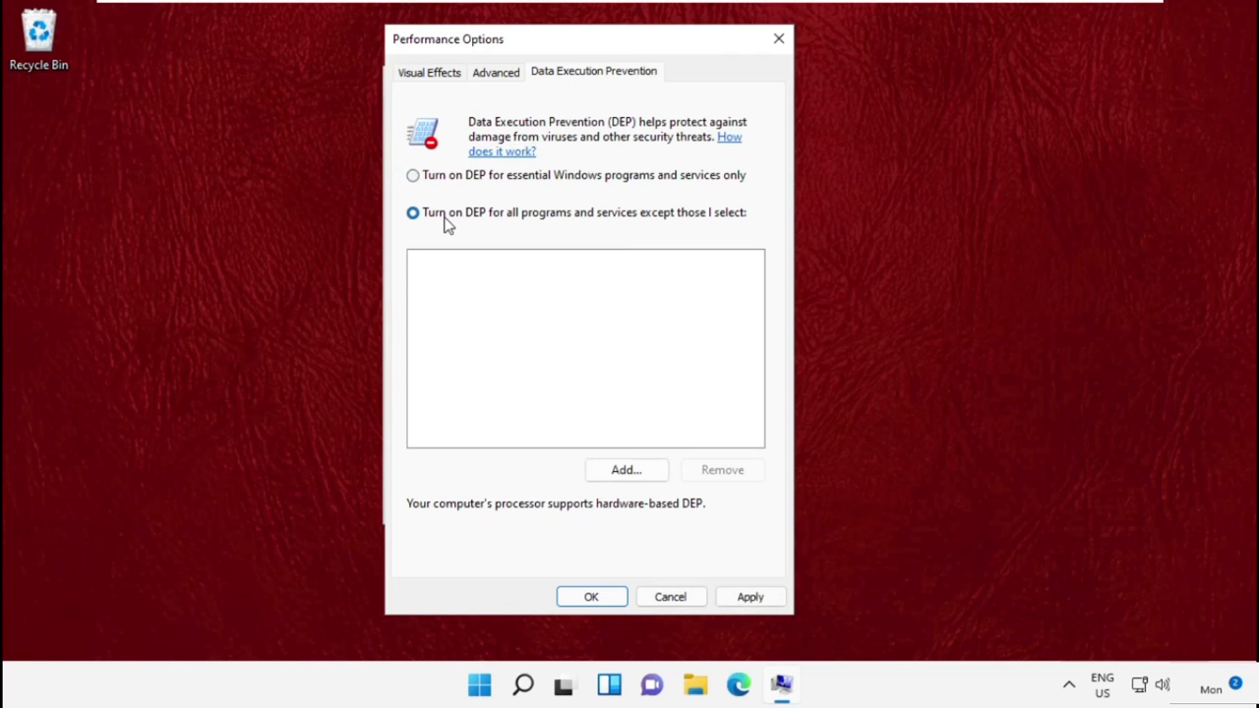
{"action": "left_click", "coordinate": [625, 468]}
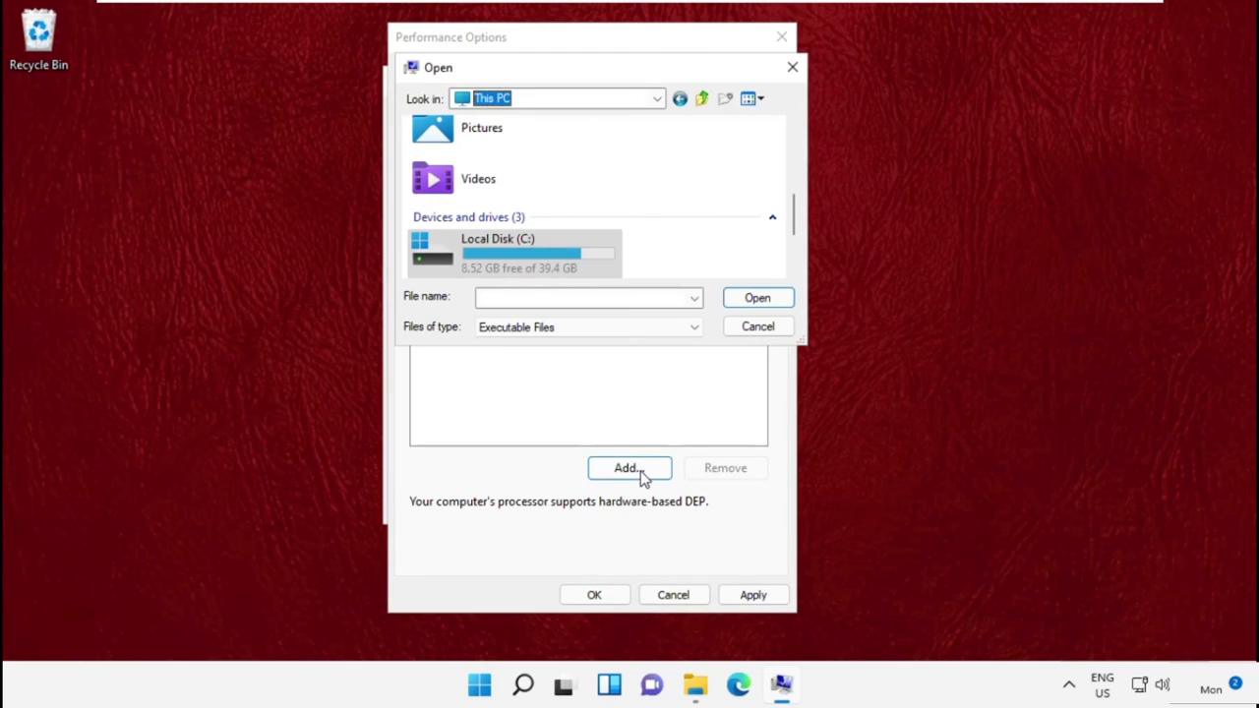
{"action": "mouse_move", "coordinate": [619, 188]}
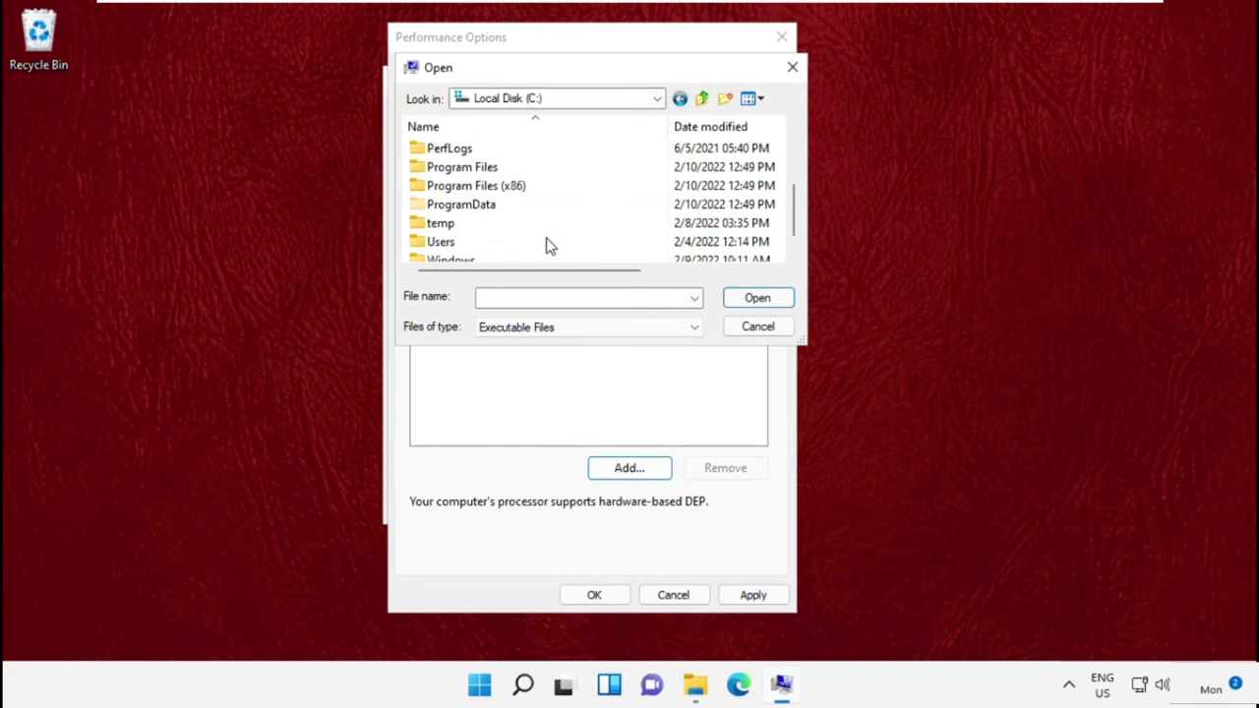
Step: Browse C:\Program Files (x86)\Wise\Wise Program Uninstaller and add its executable as a DEP exception
{"action": "double_click", "coordinate": [476, 185]}
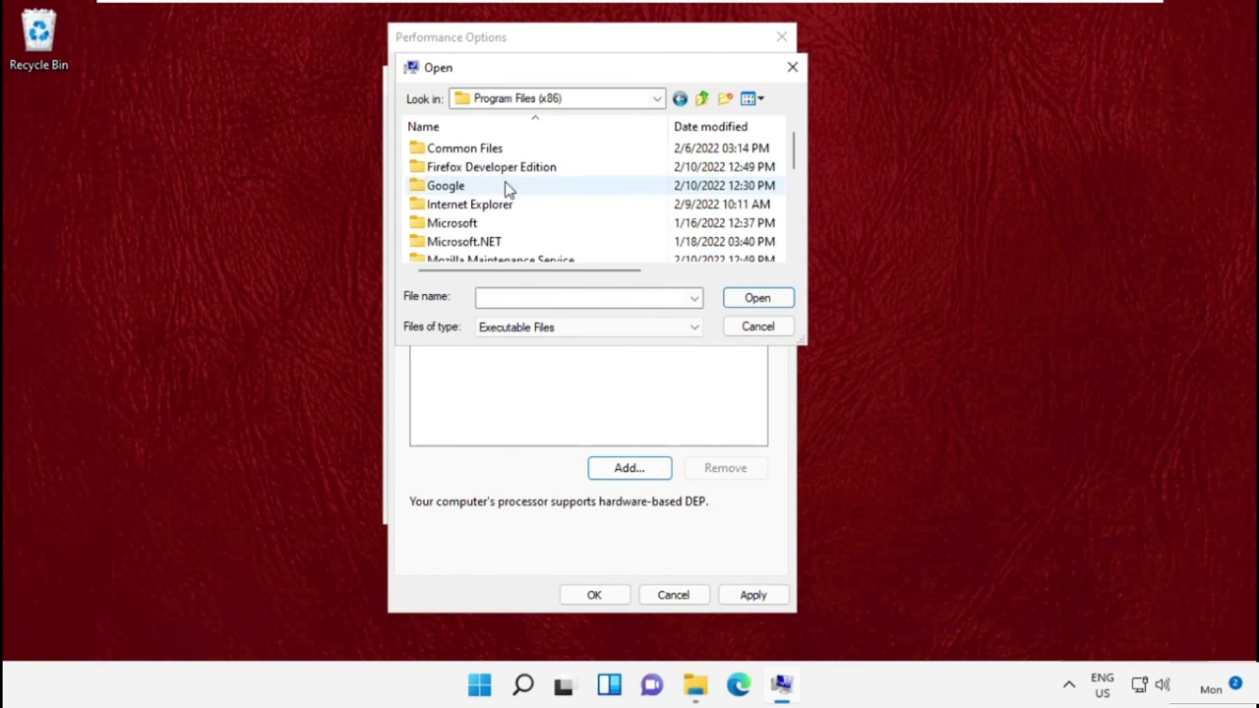
{"action": "scroll", "scroll_direction": "down", "scroll_amount": 3}
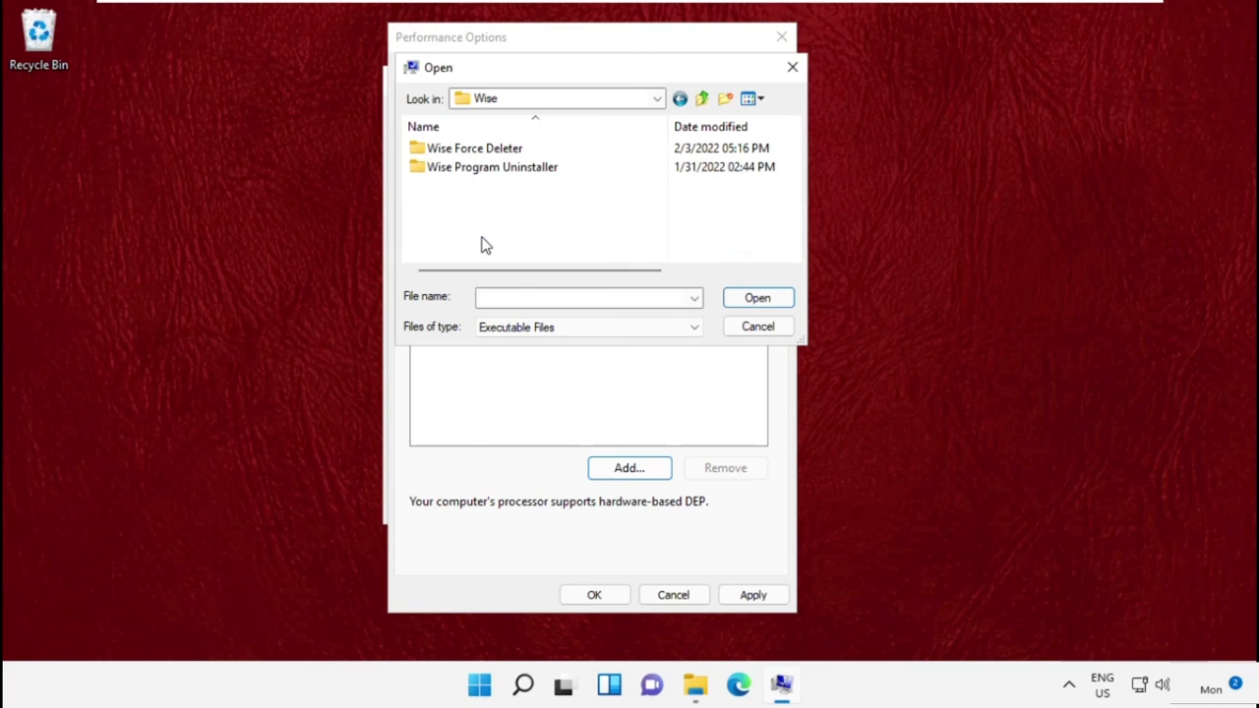
{"action": "double_click", "coordinate": [492, 165]}
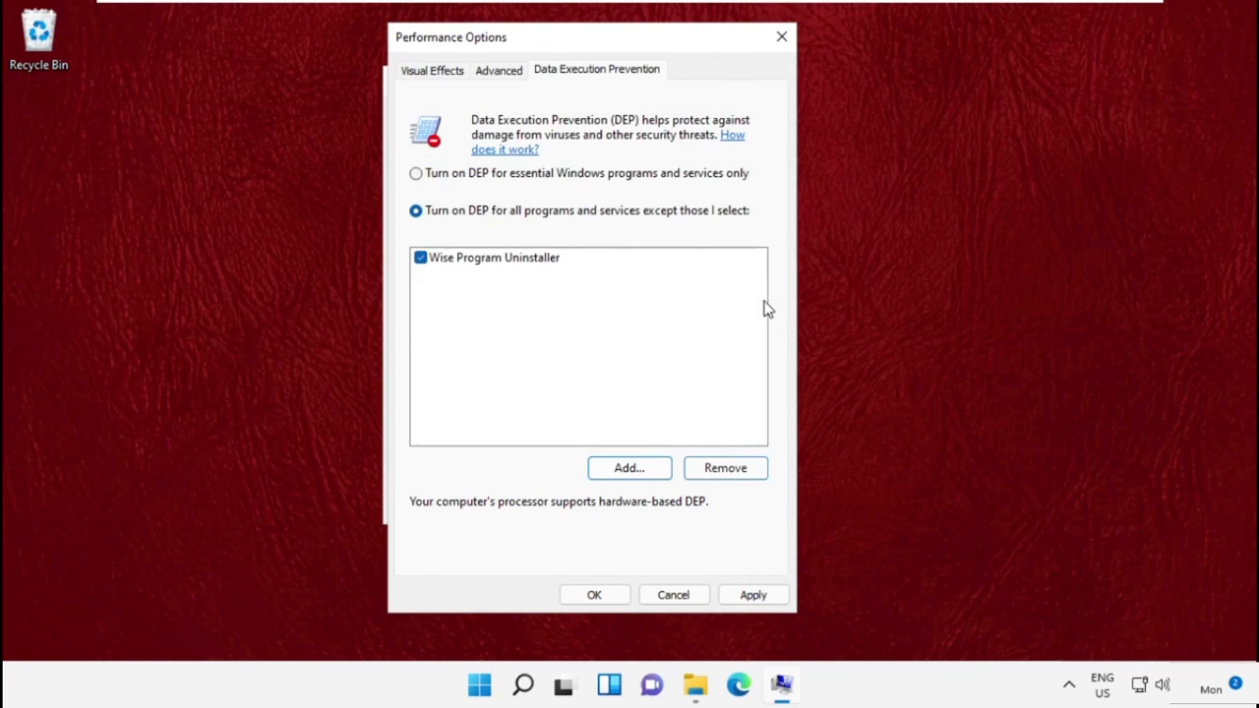
Step: Confirm the Wise Program Uninstaller exception with OK and acknowledge the restart-required notice
{"action": "left_click", "coordinate": [491, 256]}
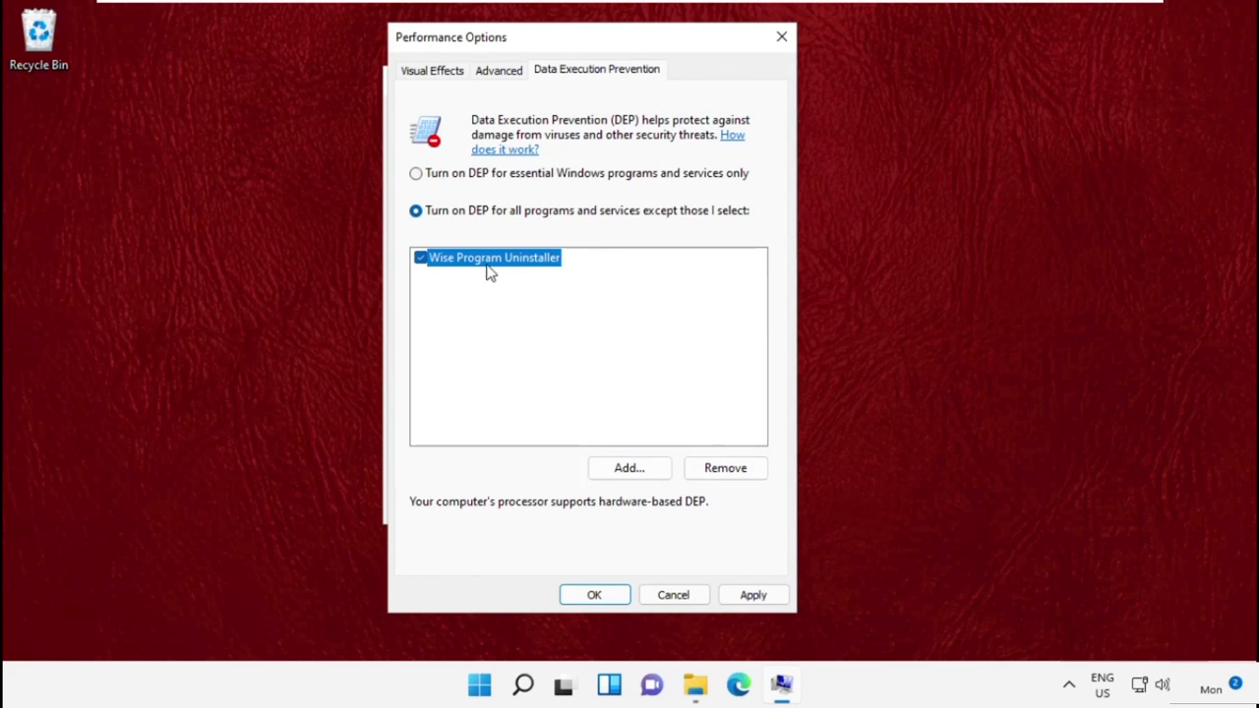
{"action": "mouse_move", "coordinate": [715, 523]}
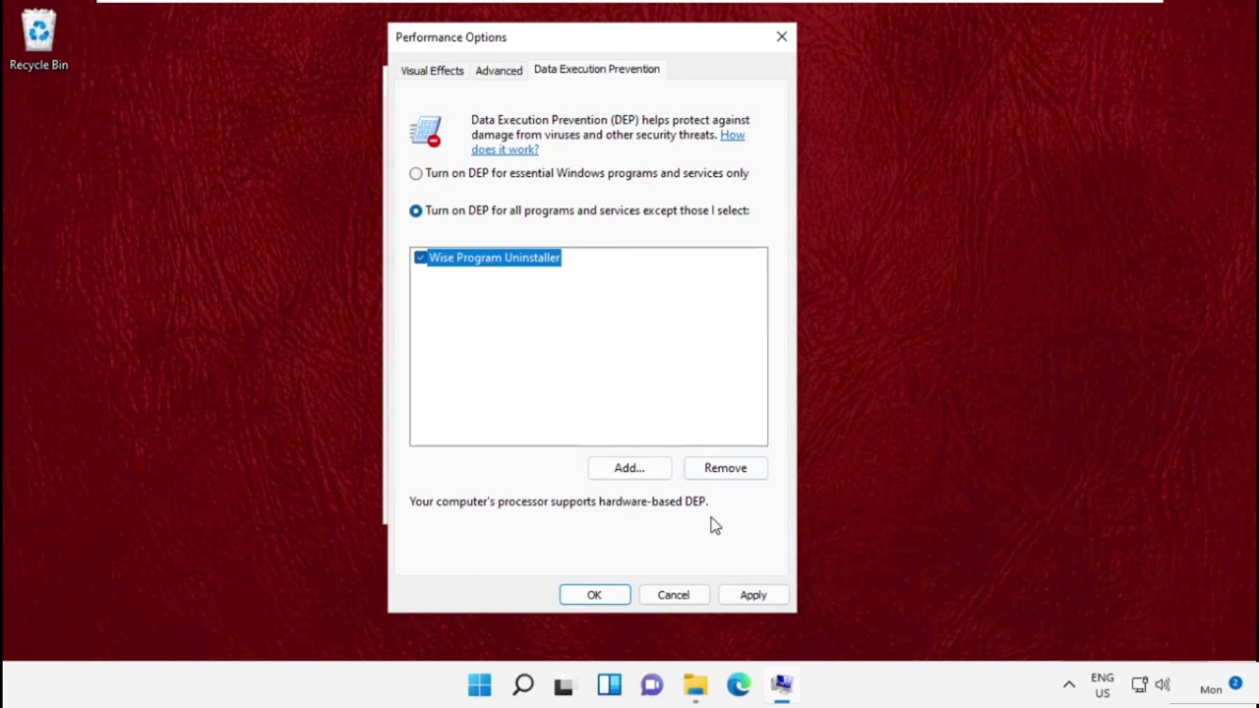
{"action": "left_click", "coordinate": [594, 594]}
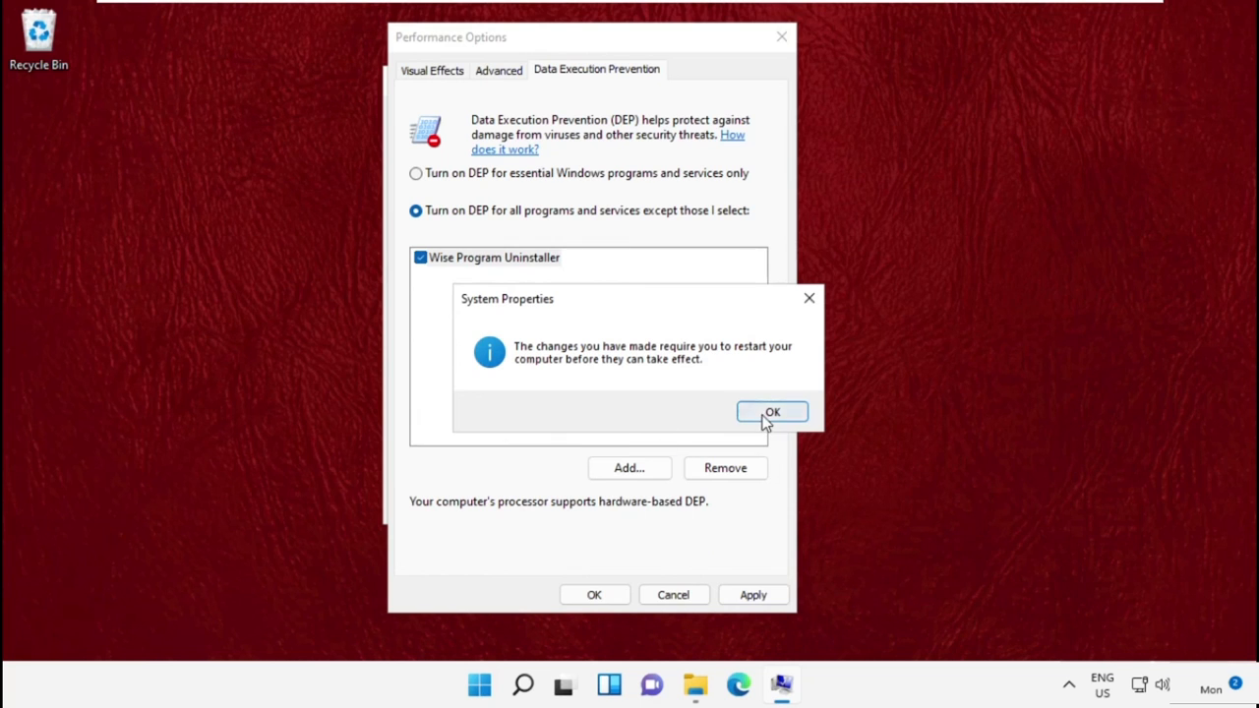
{"action": "left_click", "coordinate": [771, 411]}
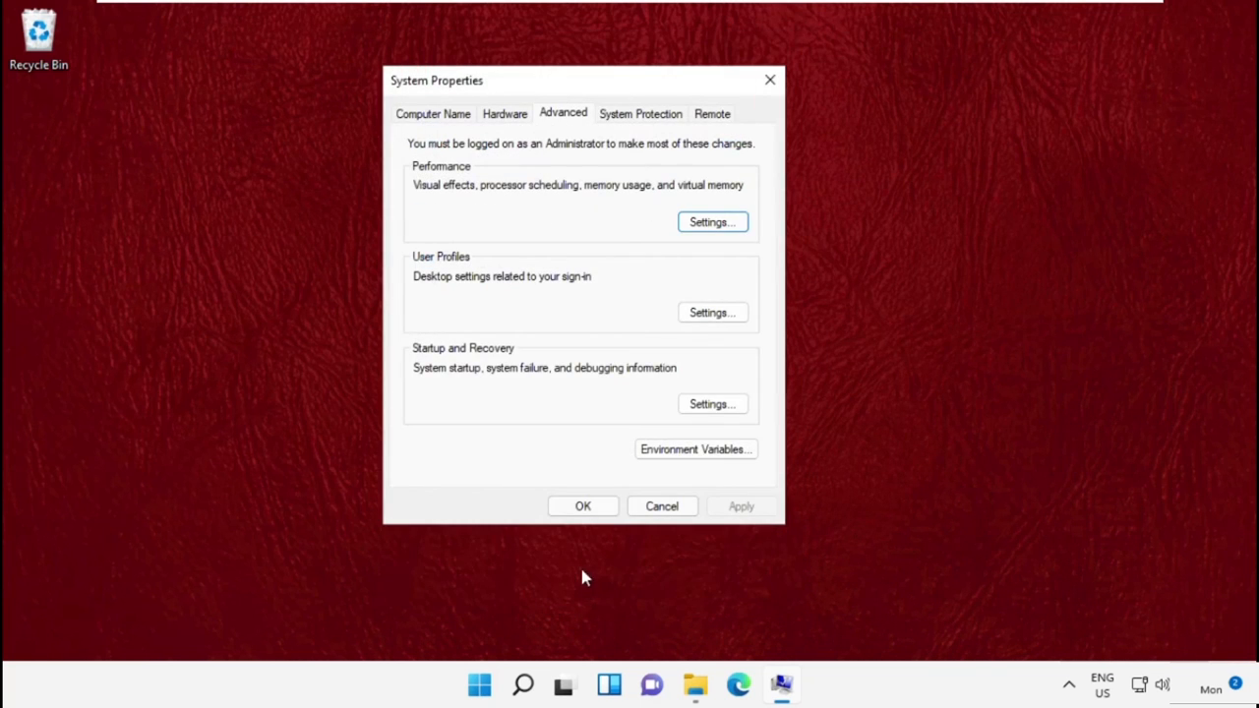